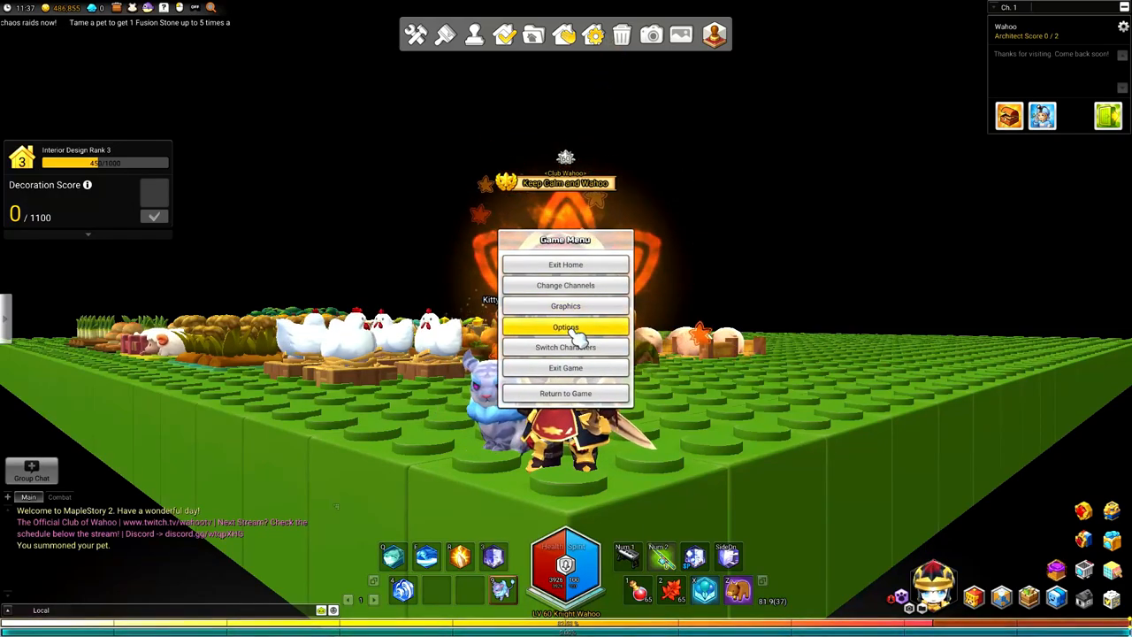
# Open Options and disable Enable Screen Shake Effects on the Camera page
pyautogui.click(566, 325)
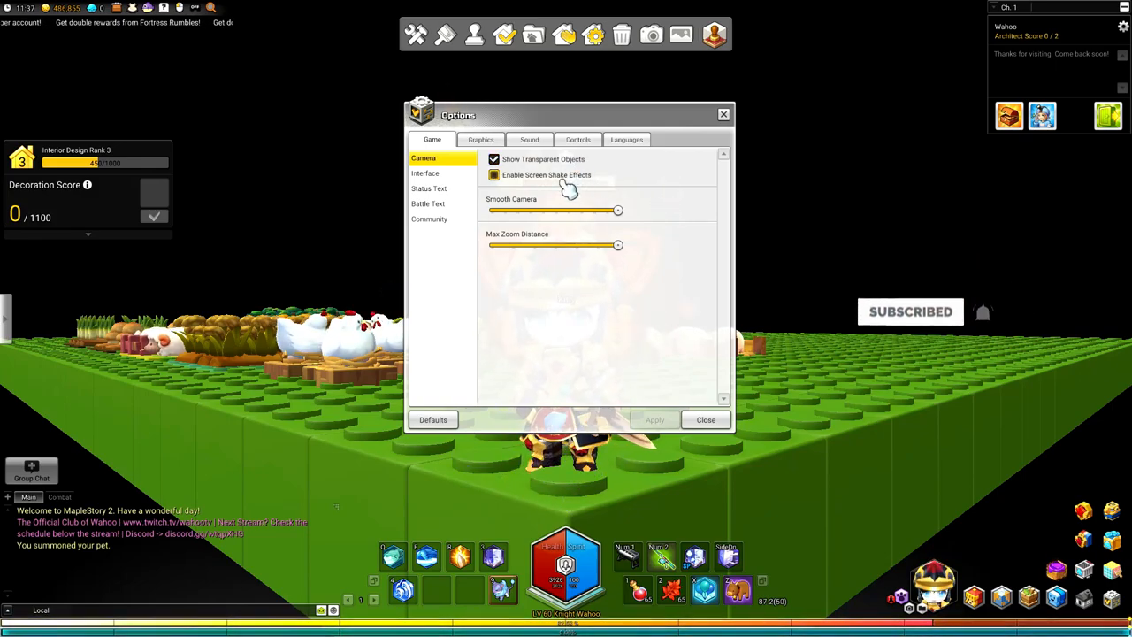
pyautogui.click(494, 175)
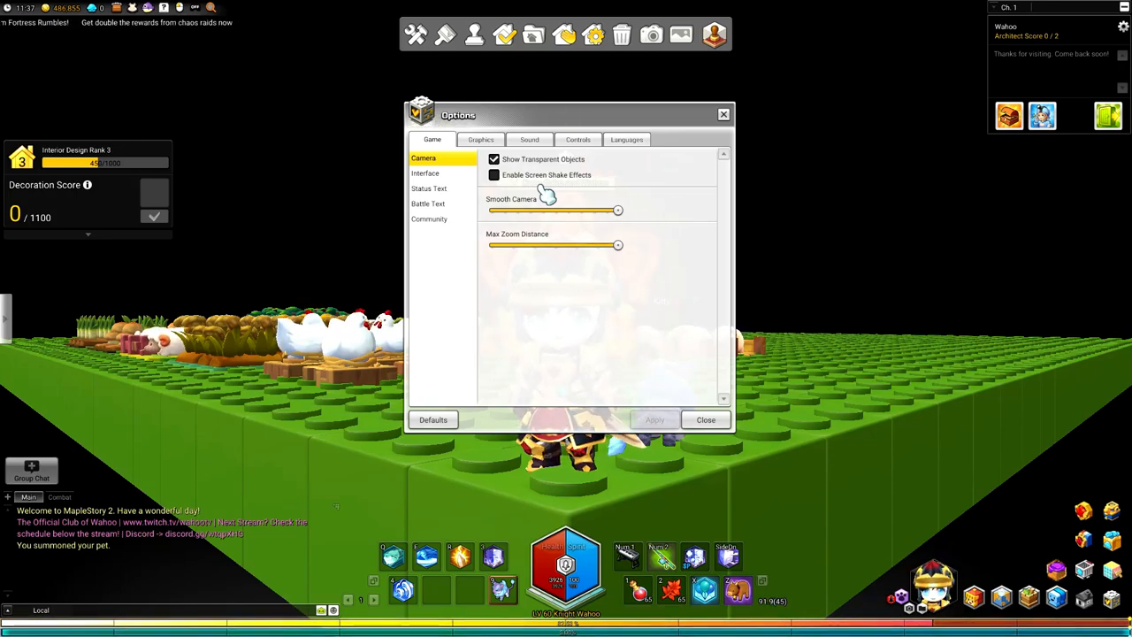
pyautogui.moveTo(530, 198)
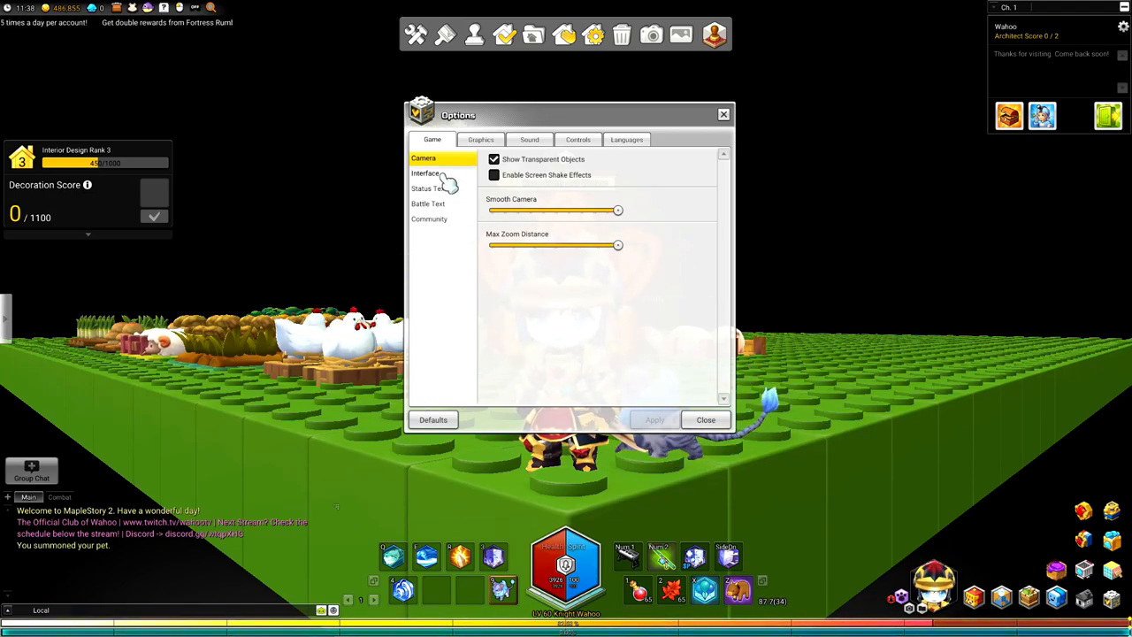
# Switch to the Interface page and toggle its top checkboxes to review them
pyautogui.click(425, 173)
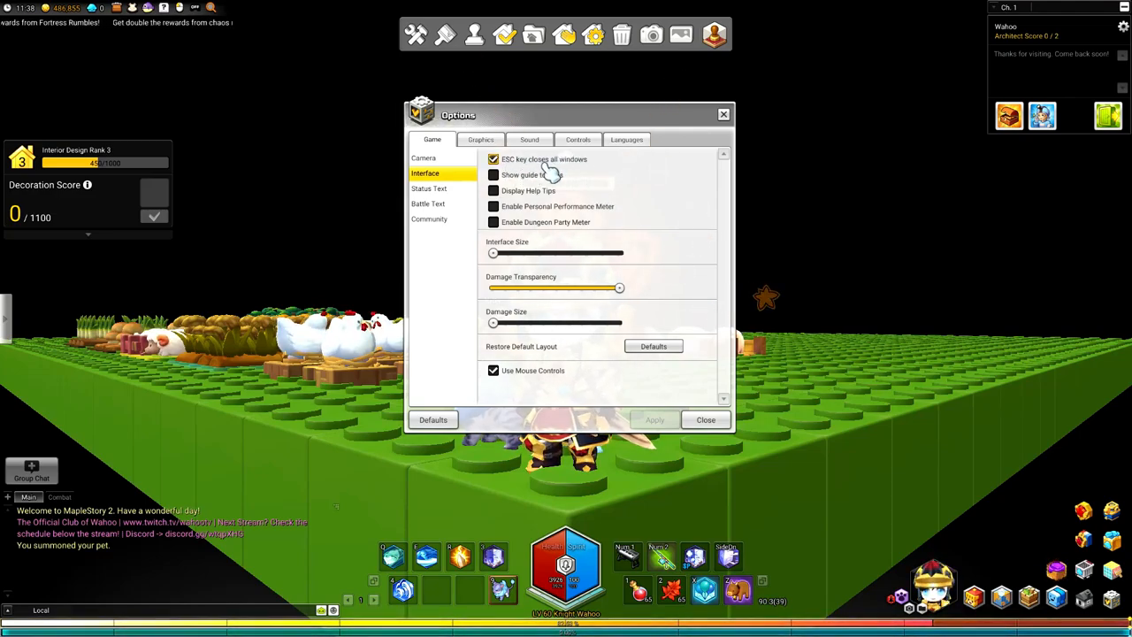
pyautogui.click(493, 175)
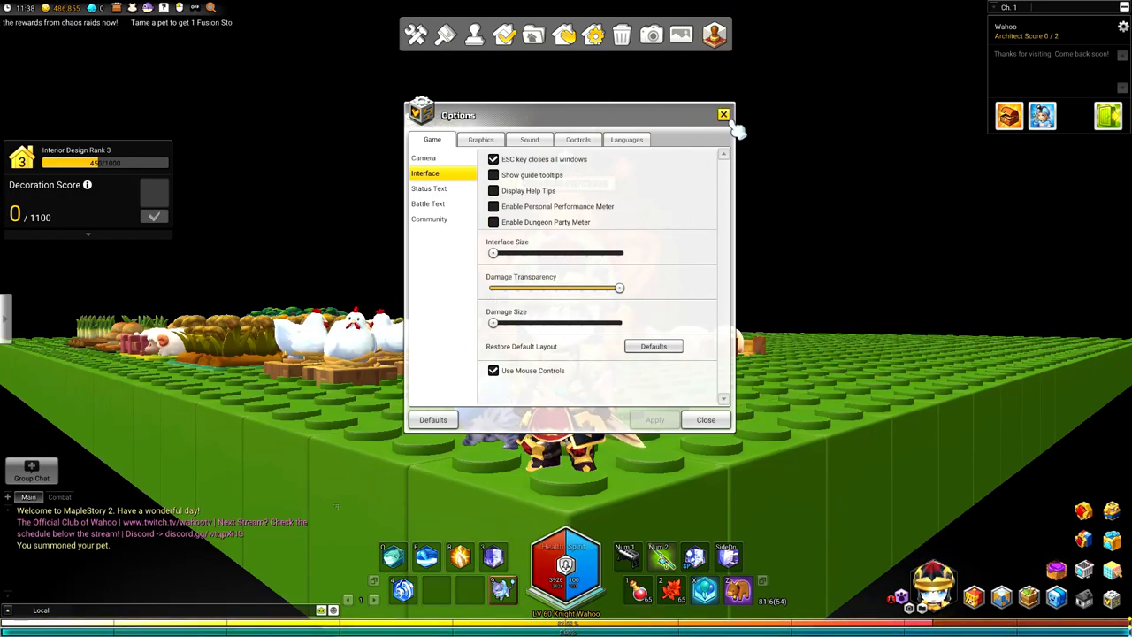
pyautogui.click(492, 223)
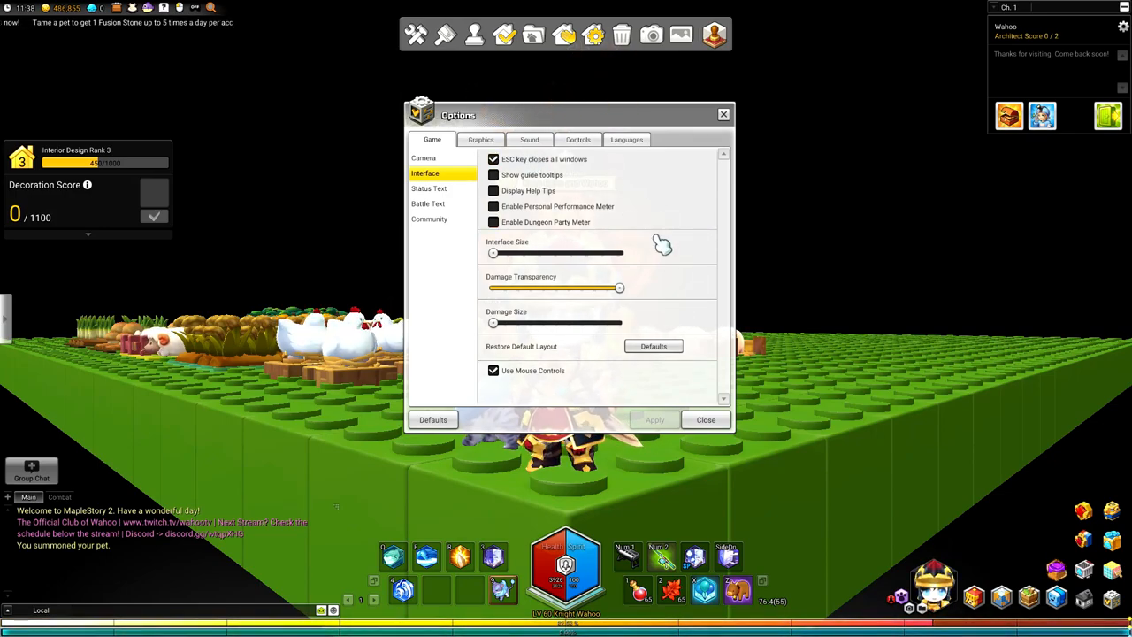
pyautogui.click(492, 175)
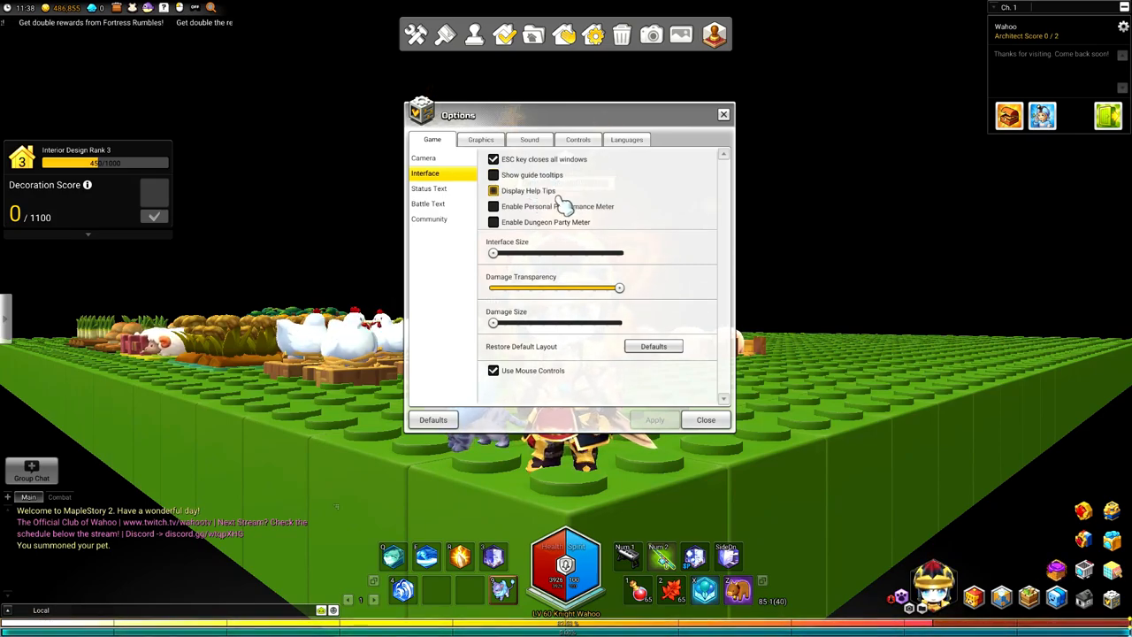
# Turn off help tips, guide tooltips and the dungeon party meter, keeping ESC-closes-all-windows on
pyautogui.click(494, 175)
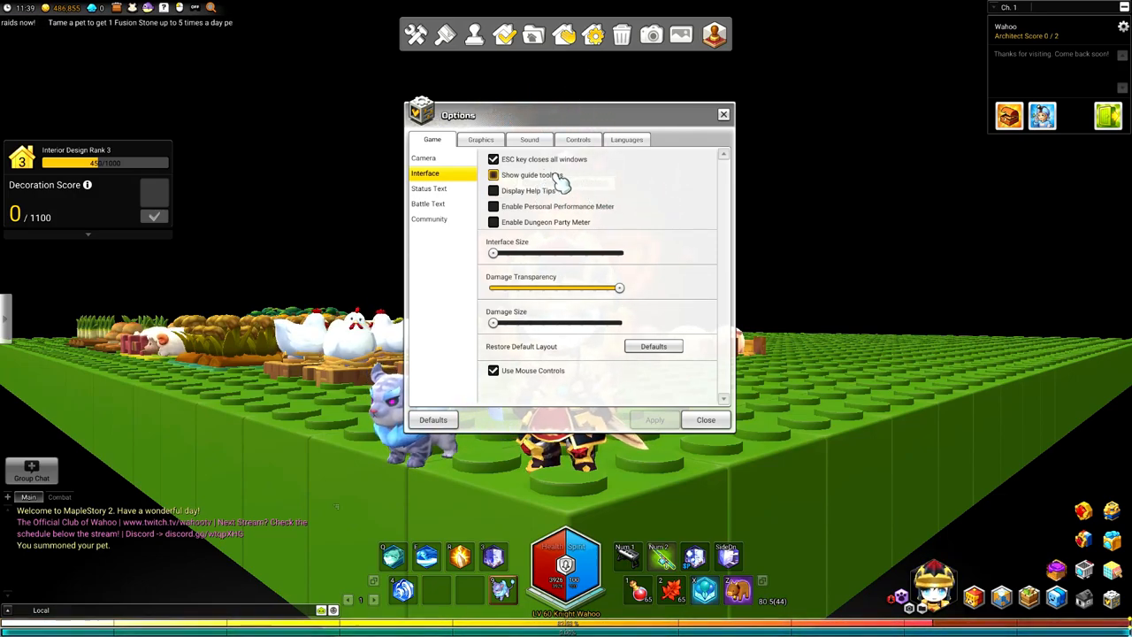
pyautogui.click(493, 176)
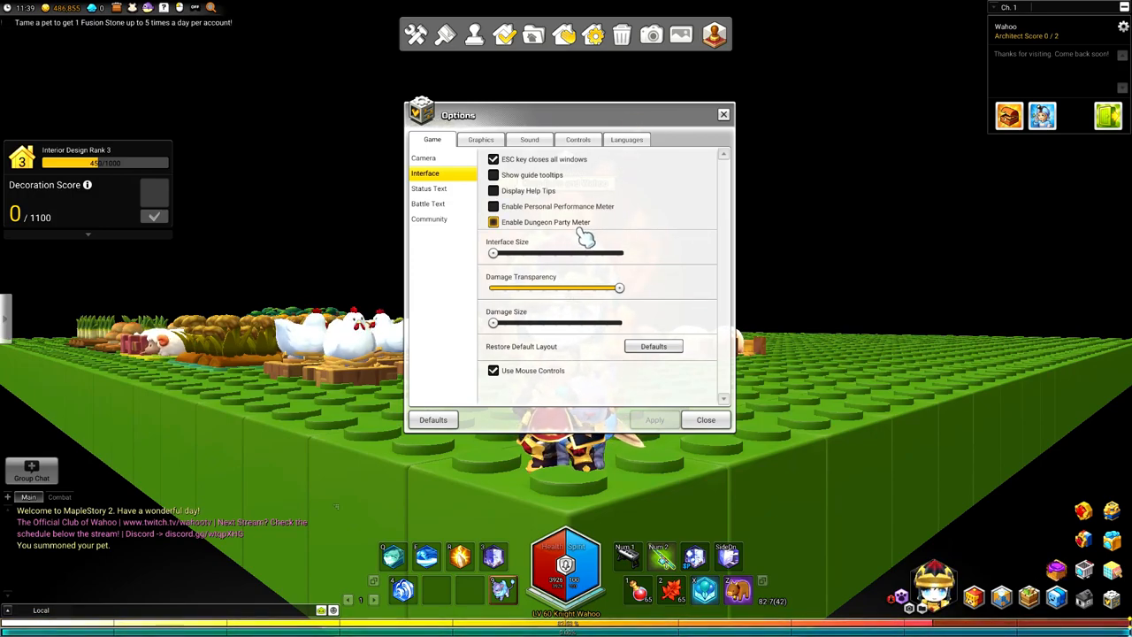
pyautogui.click(493, 205)
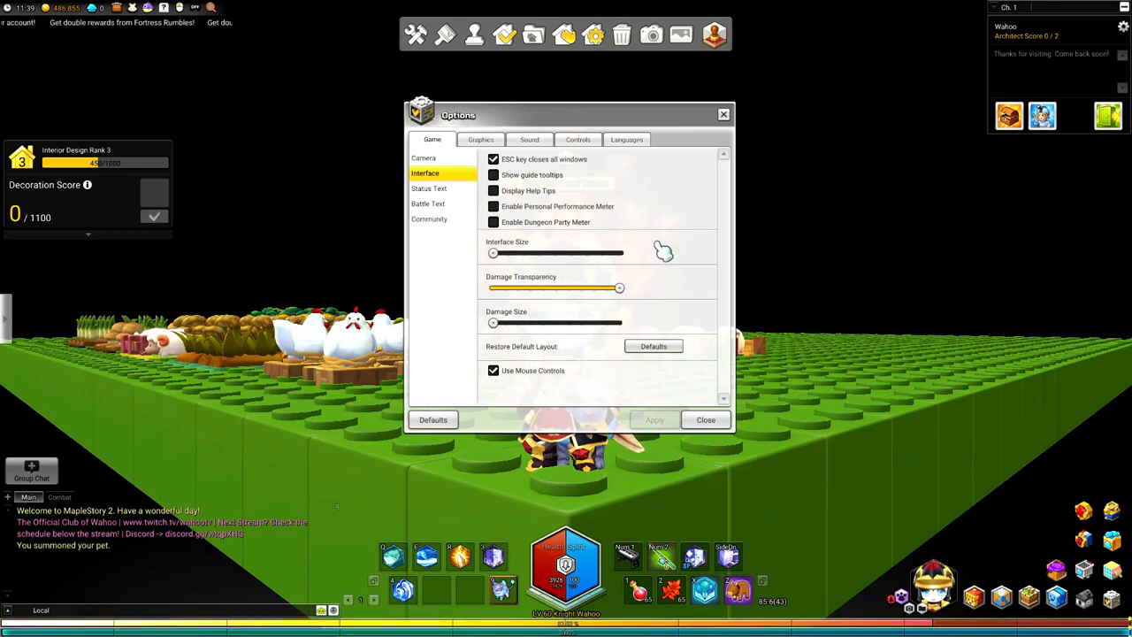
pyautogui.click(494, 223)
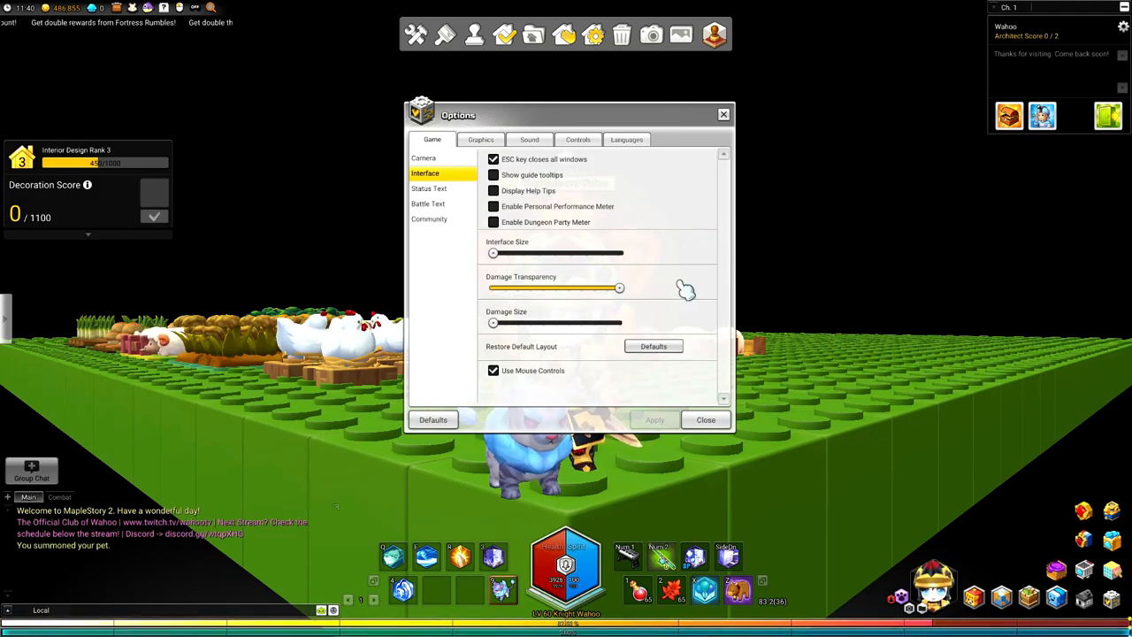
pyautogui.moveTo(619, 288); pyautogui.dragTo(623, 289)
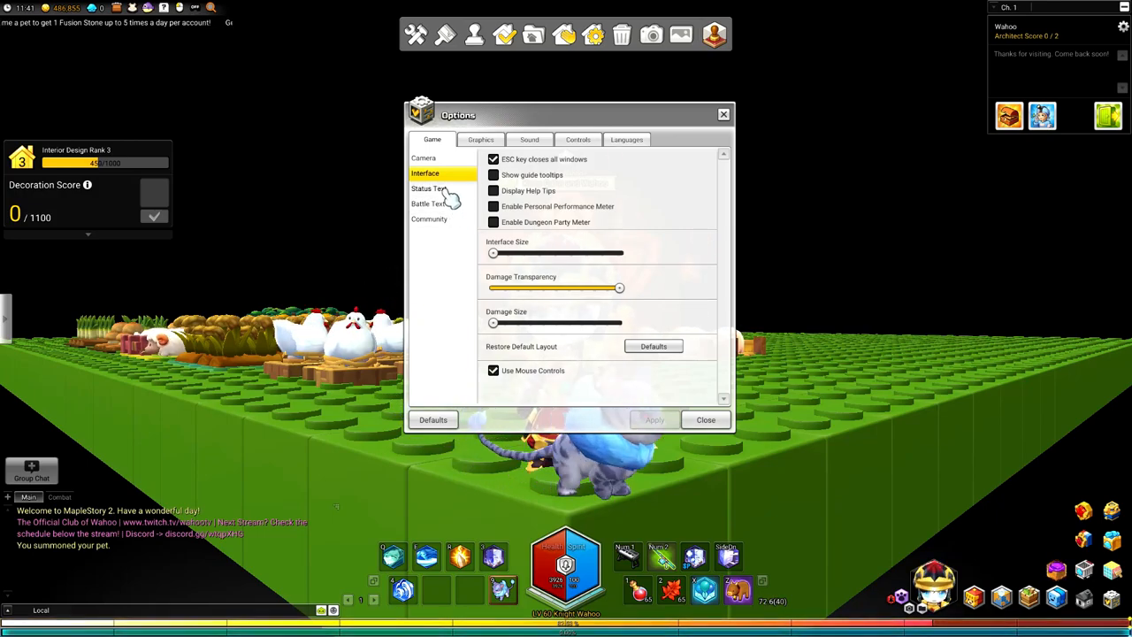
# Show the Status Text page with names and monster health enabled, reviewing the health bar options
pyautogui.click(428, 187)
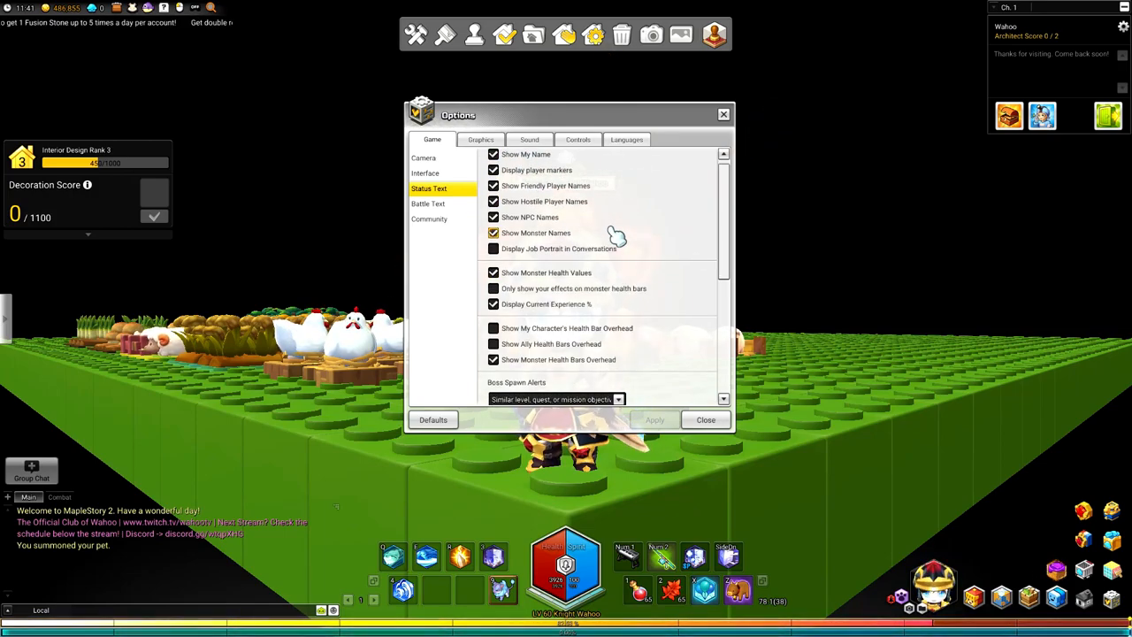
pyautogui.scroll(-3)
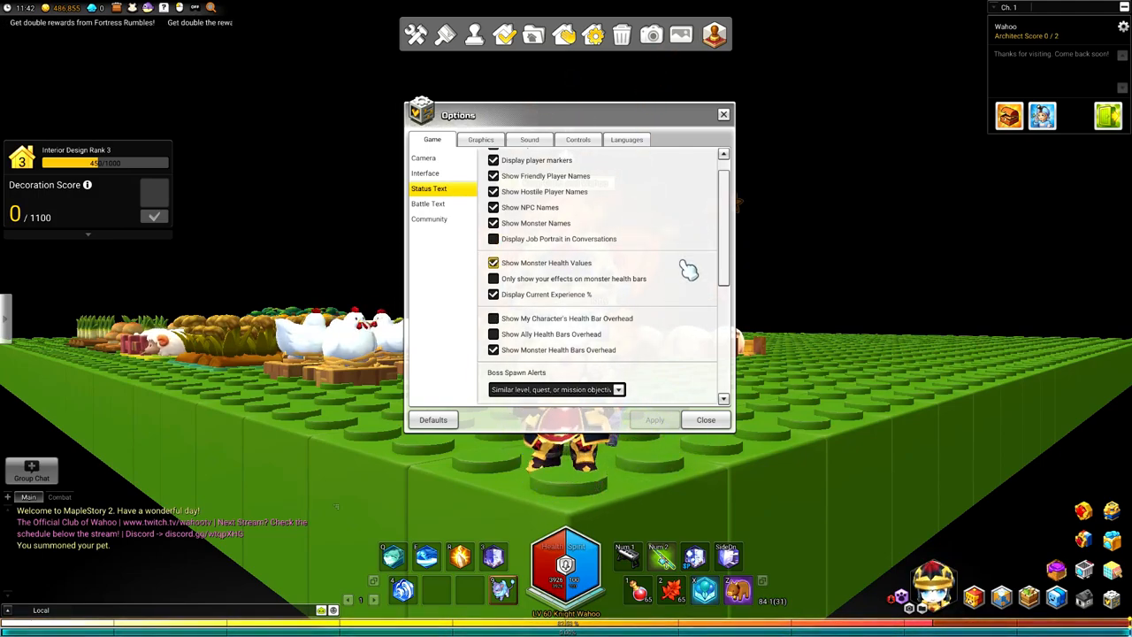
pyautogui.click(492, 277)
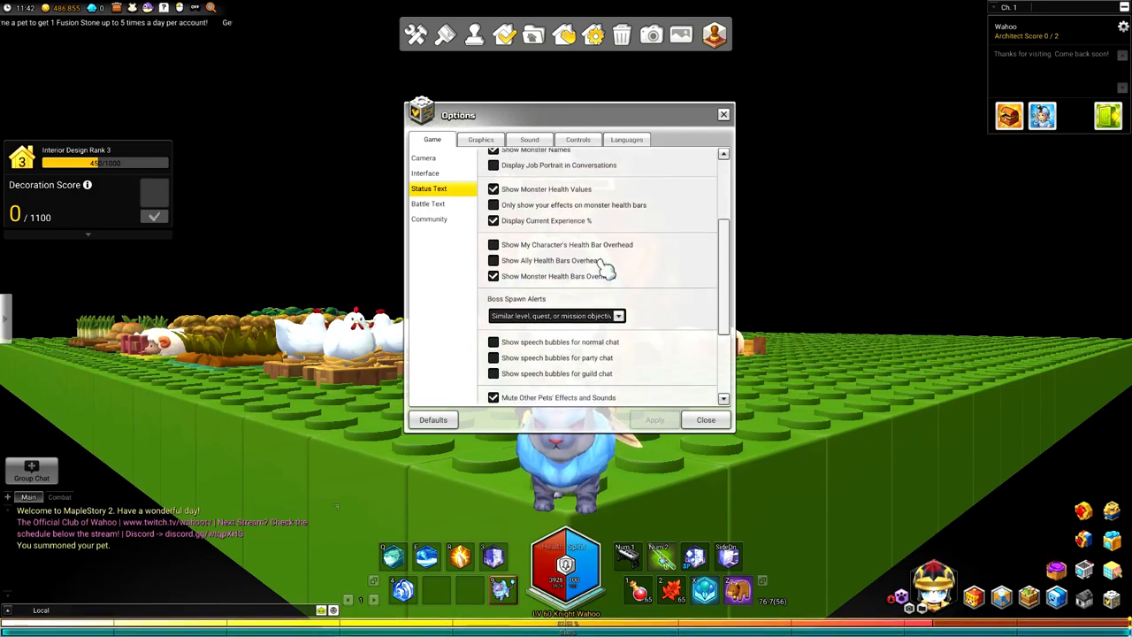
# Turn off your own overhead health bar and keep monster overhead health bars shown
pyautogui.scroll(-3)
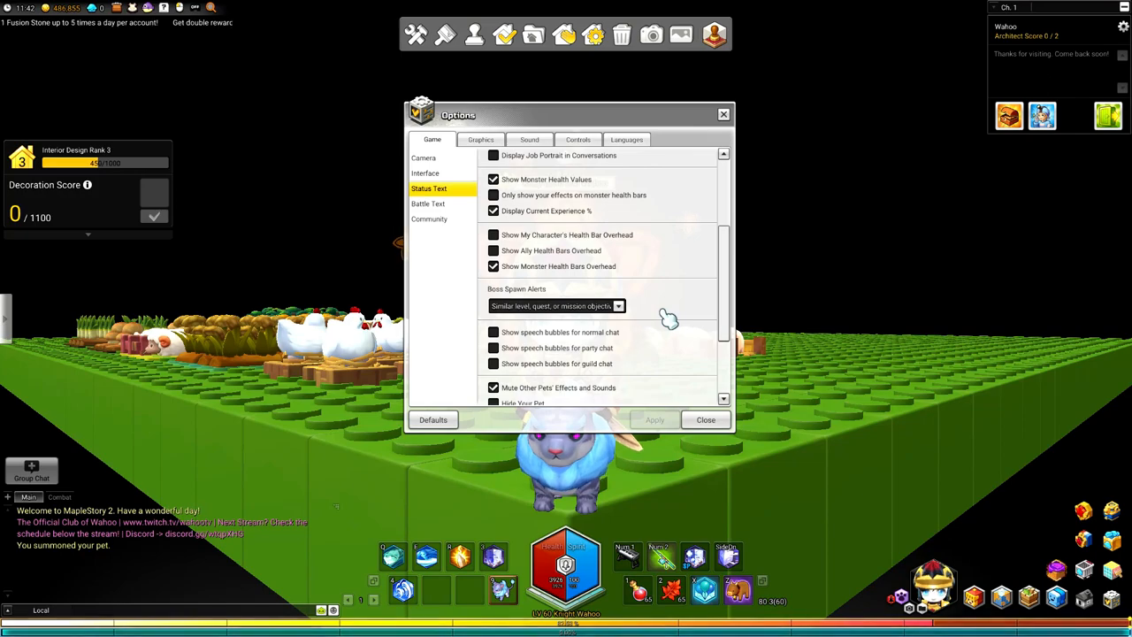
pyautogui.click(492, 234)
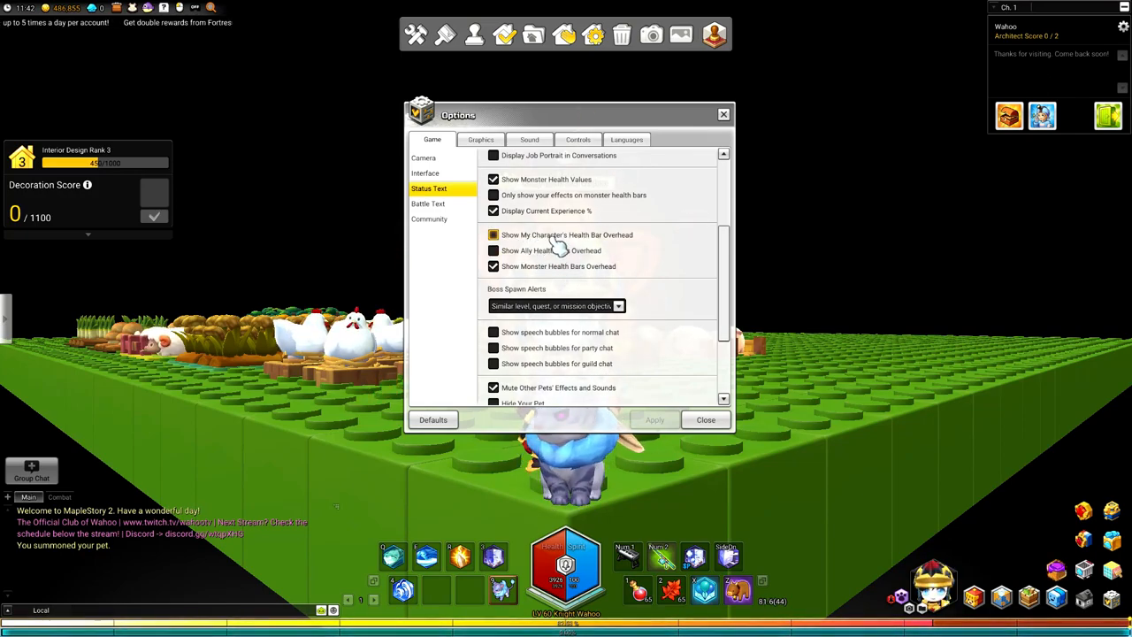
pyautogui.click(492, 251)
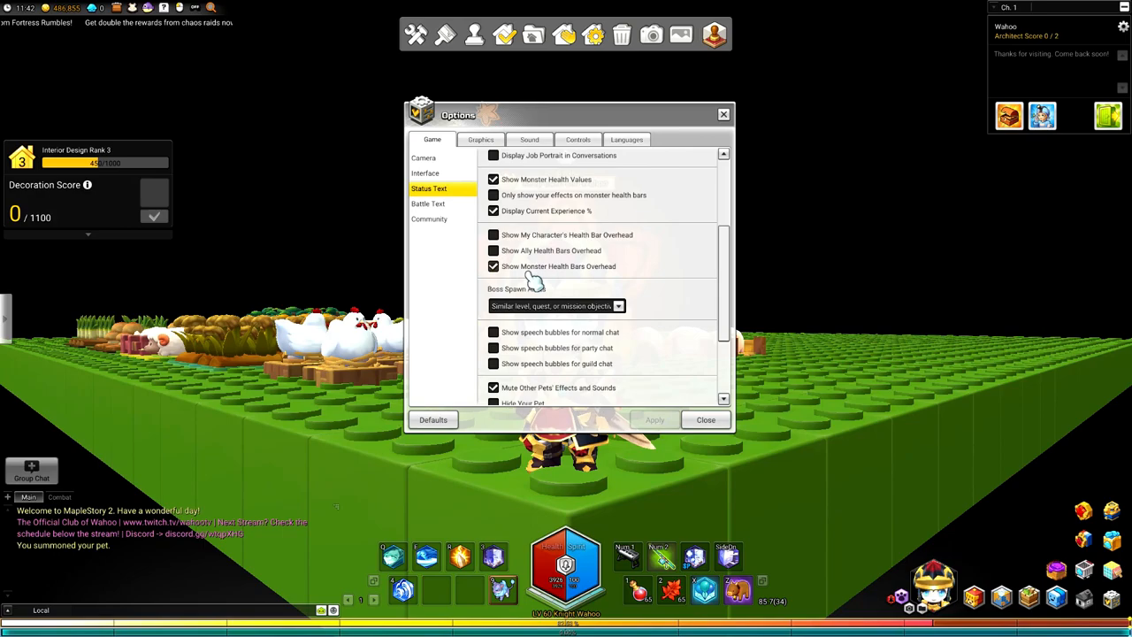
pyautogui.click(492, 233)
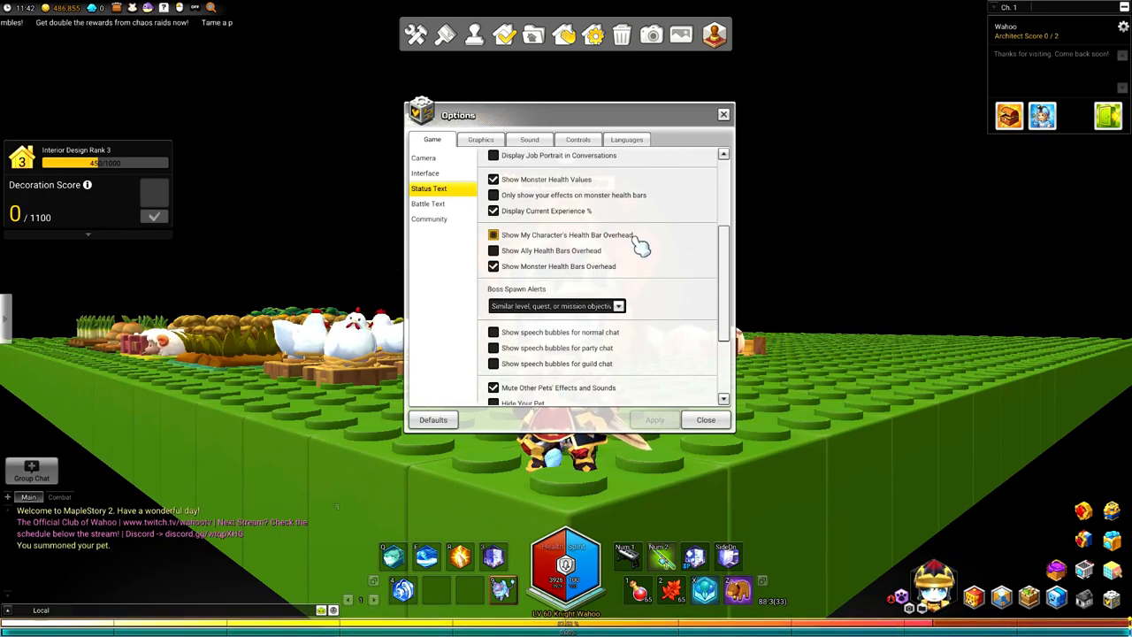
# Confirm own overhead bar stays off and scroll to the pet and speech bubble settings
pyautogui.click(491, 234)
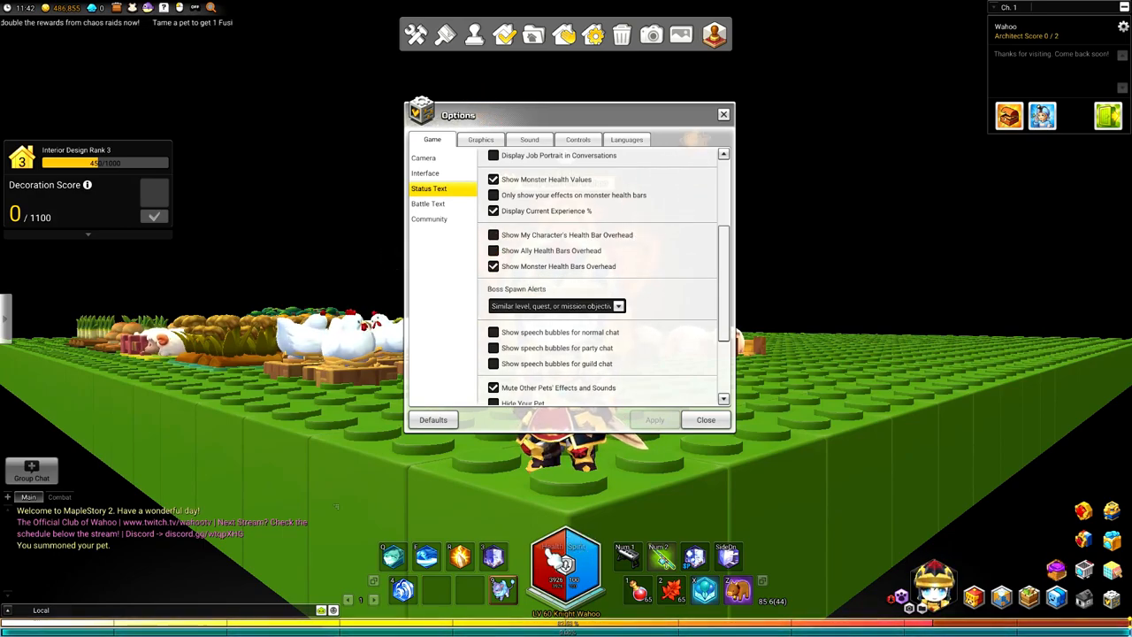
pyautogui.click(492, 234)
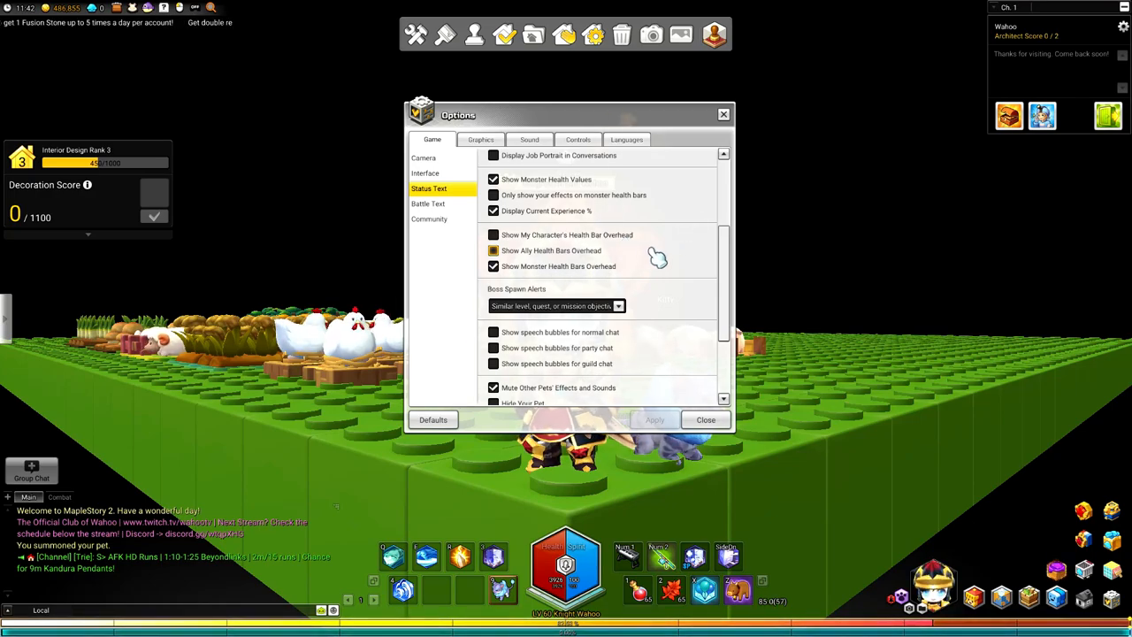
pyautogui.scroll(-3)
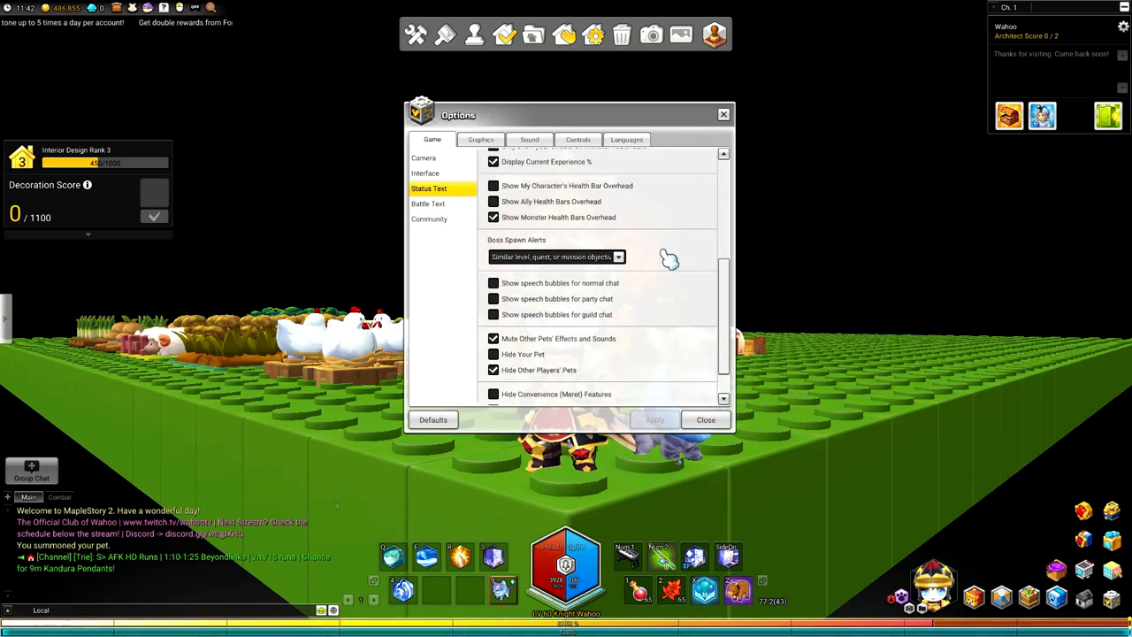
pyautogui.scroll(-3)
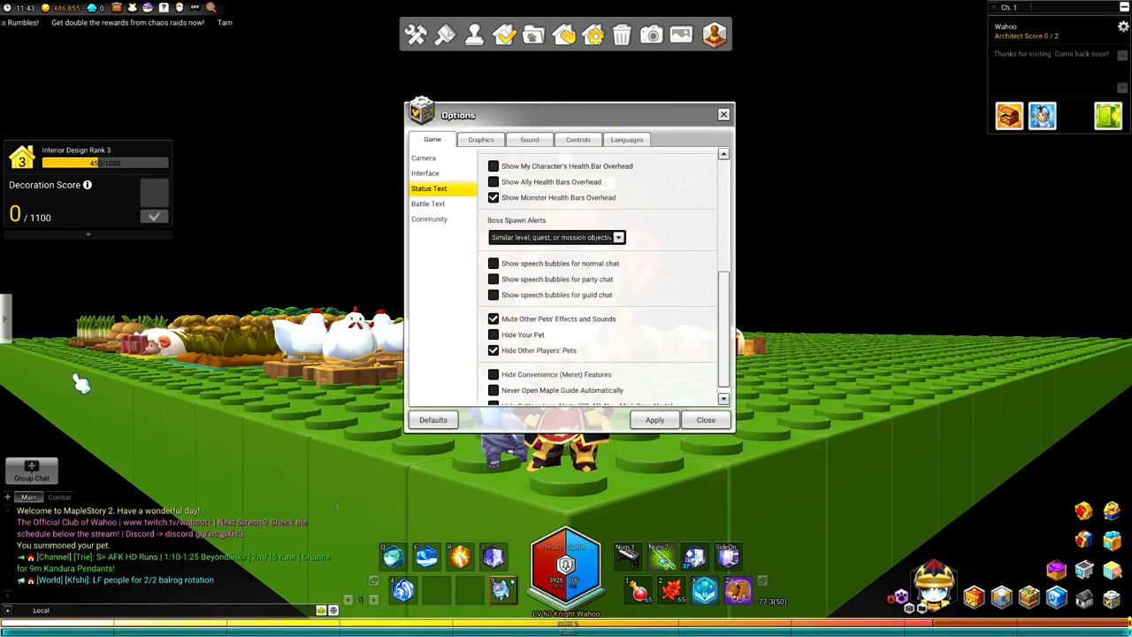
pyautogui.moveTo(664, 259)
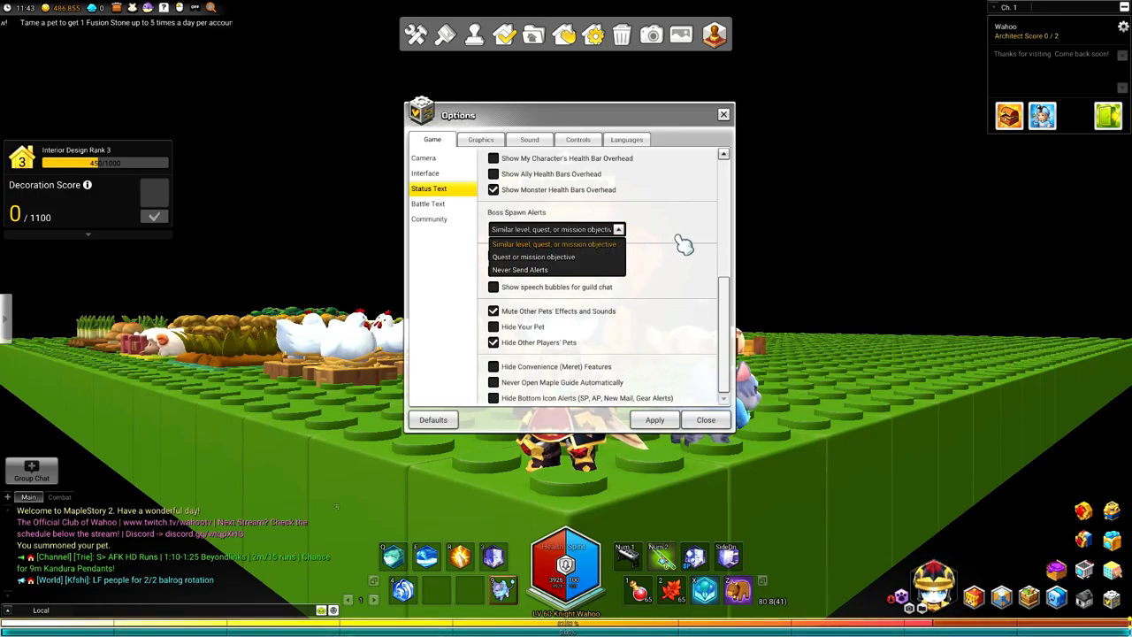
# Keep Boss Spawn Alerts on 'Similar level, quest, or mission objects' with speech bubbles off
pyautogui.click(555, 244)
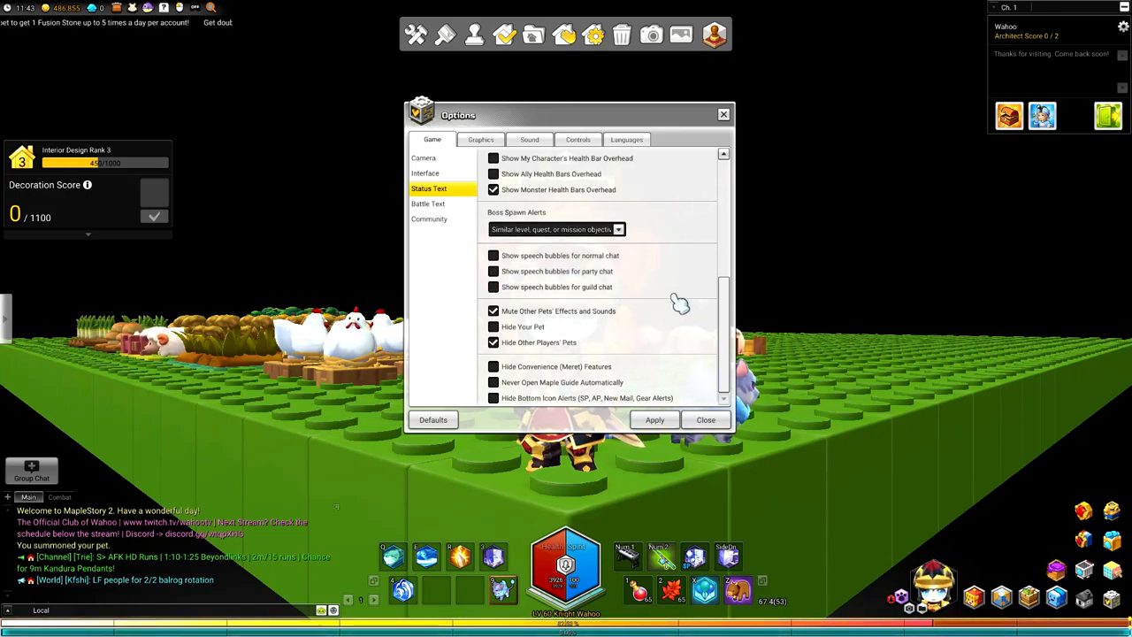
pyautogui.click(494, 286)
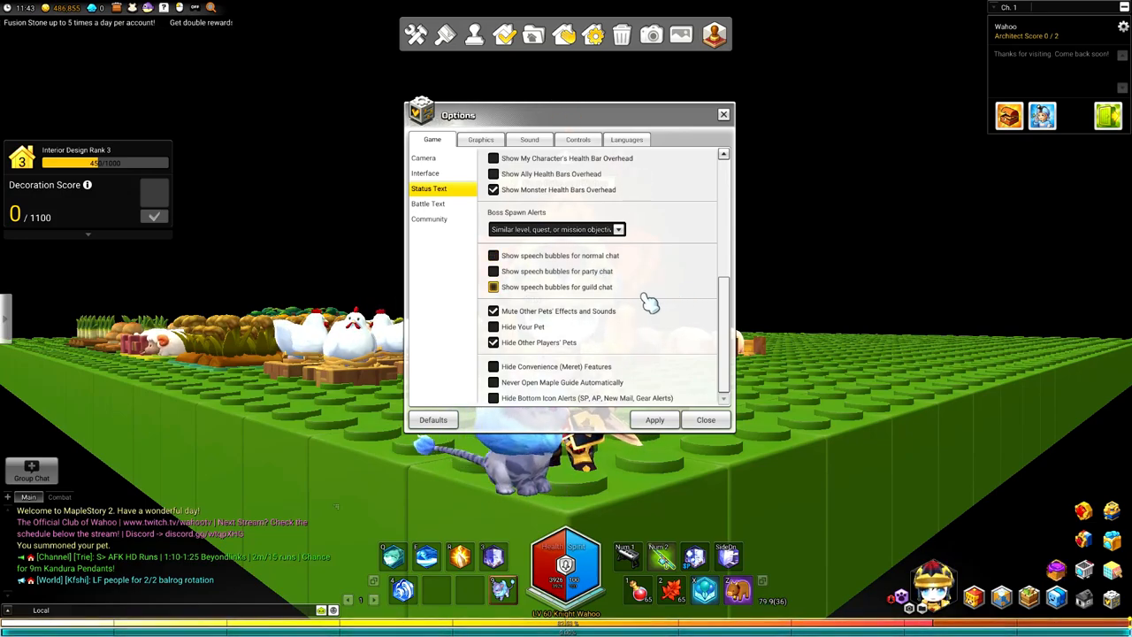
pyautogui.click(494, 312)
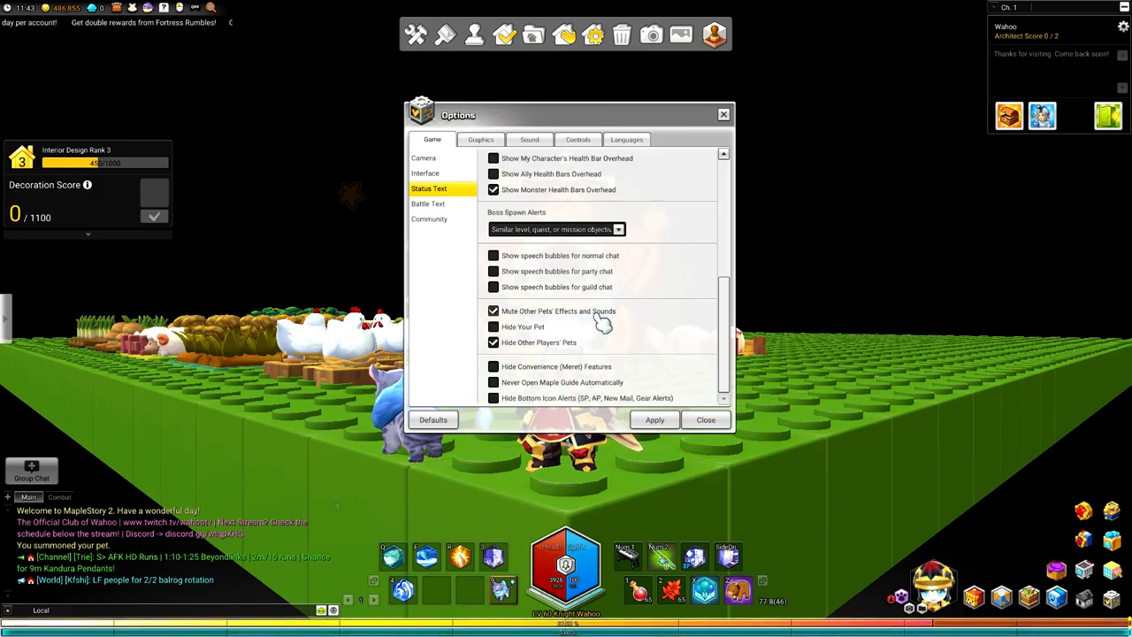
pyautogui.click(493, 287)
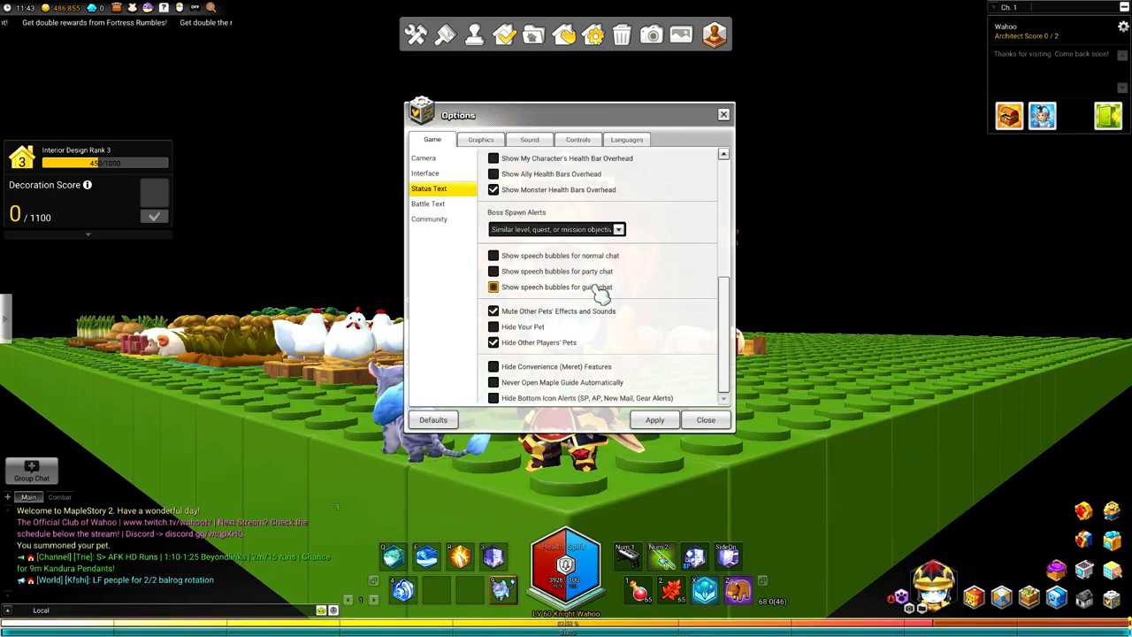
pyautogui.click(493, 287)
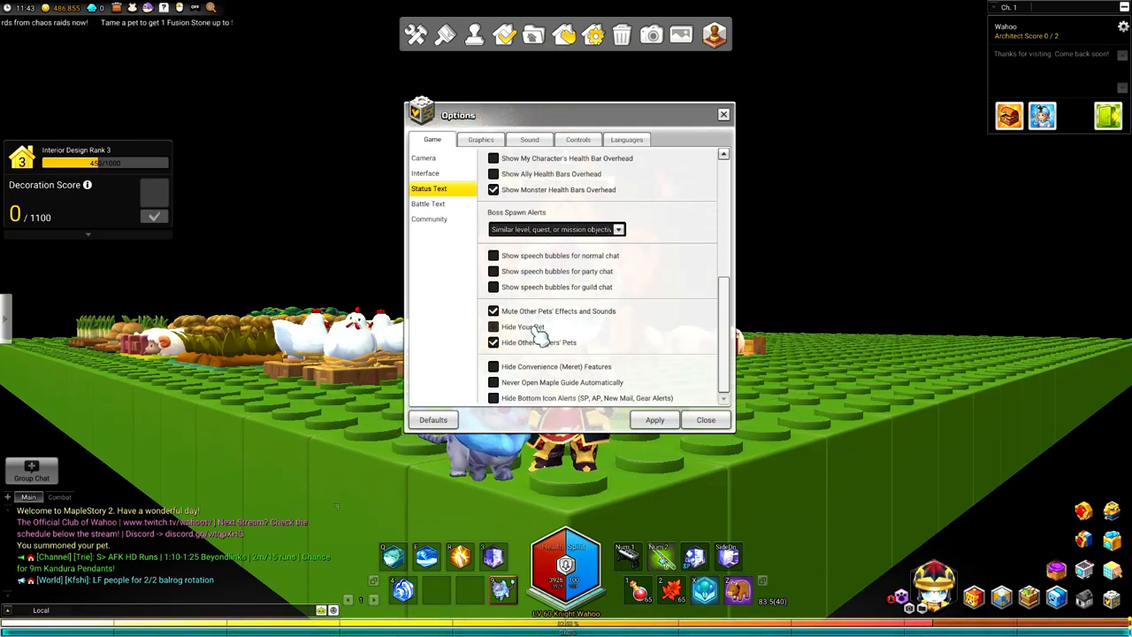
pyautogui.click(493, 326)
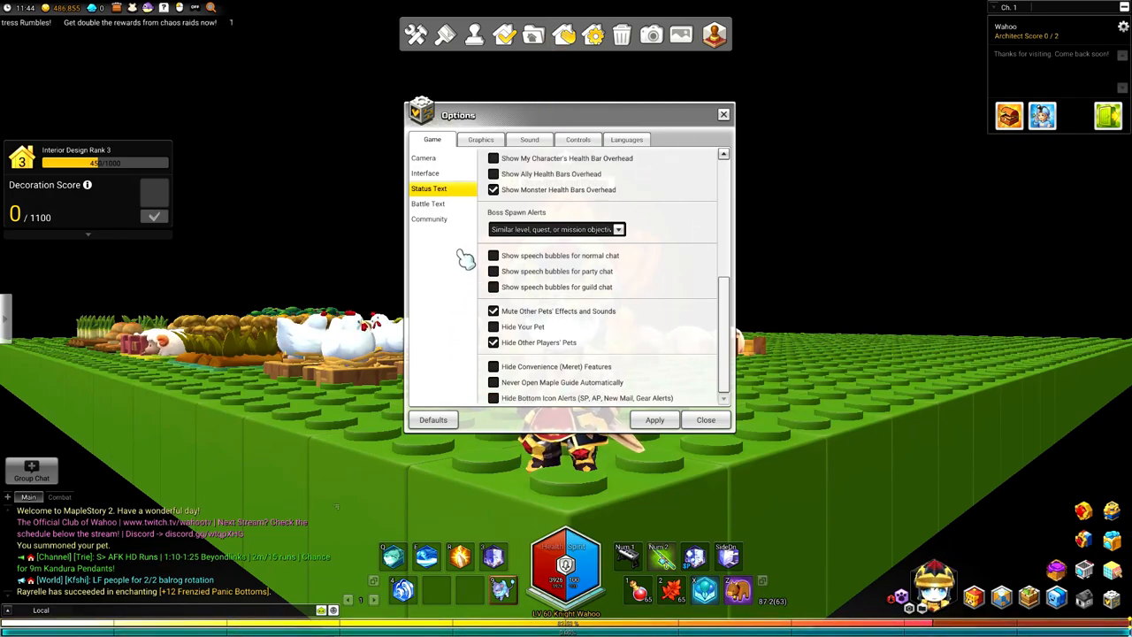
# Switch to the Battle Text page listing damage, healing, meso and experience settings
pyautogui.click(428, 203)
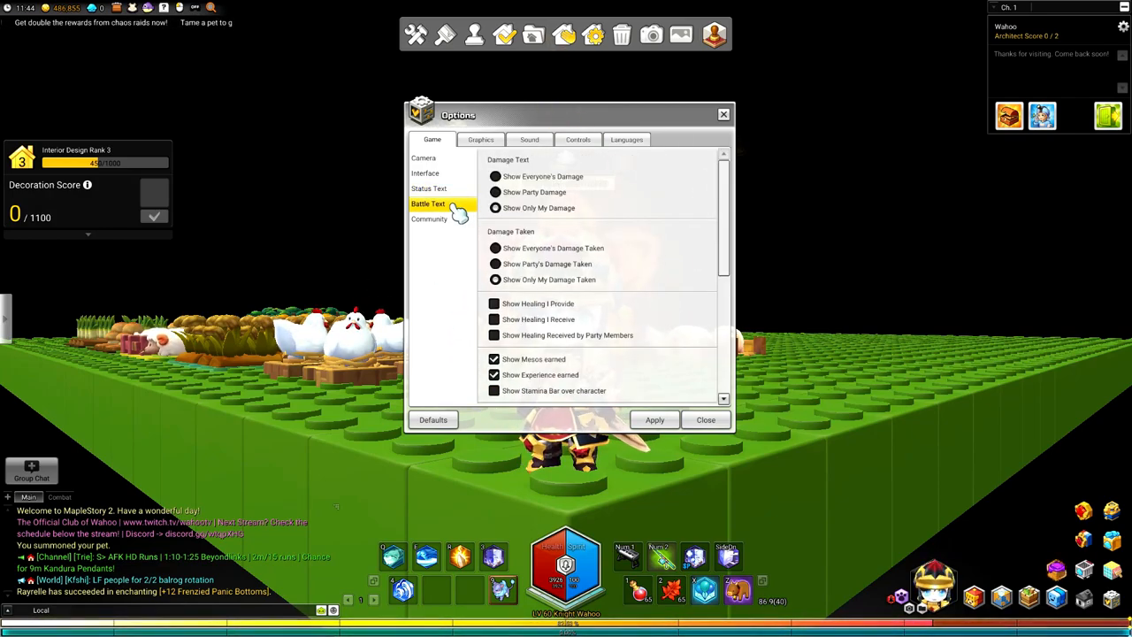
pyautogui.click(496, 177)
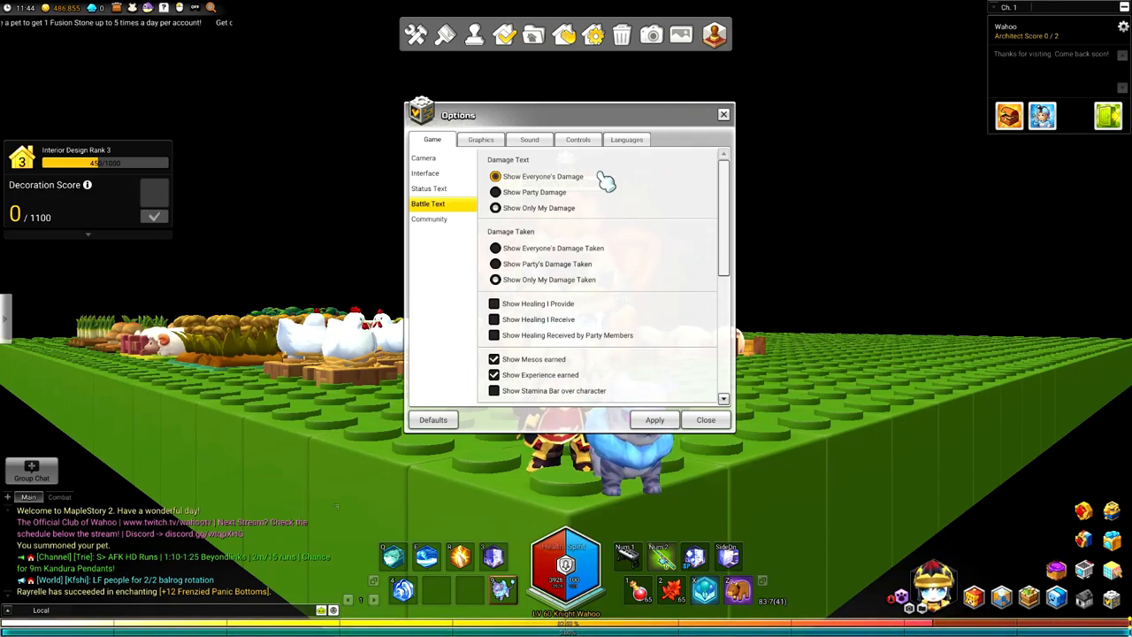
pyautogui.click(495, 191)
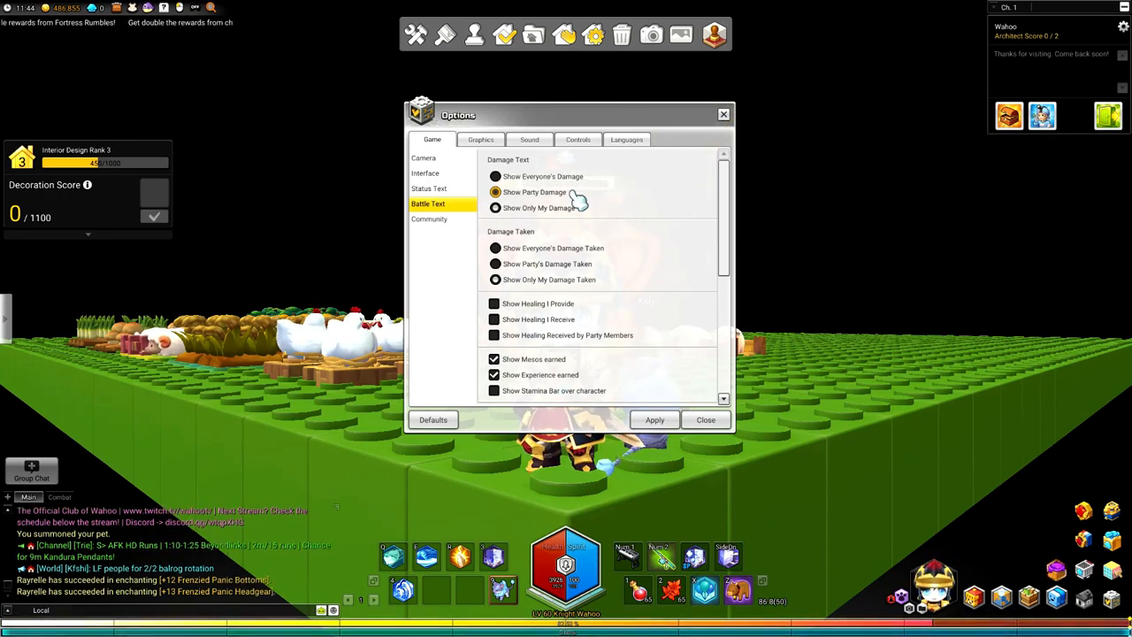
pyautogui.click(495, 207)
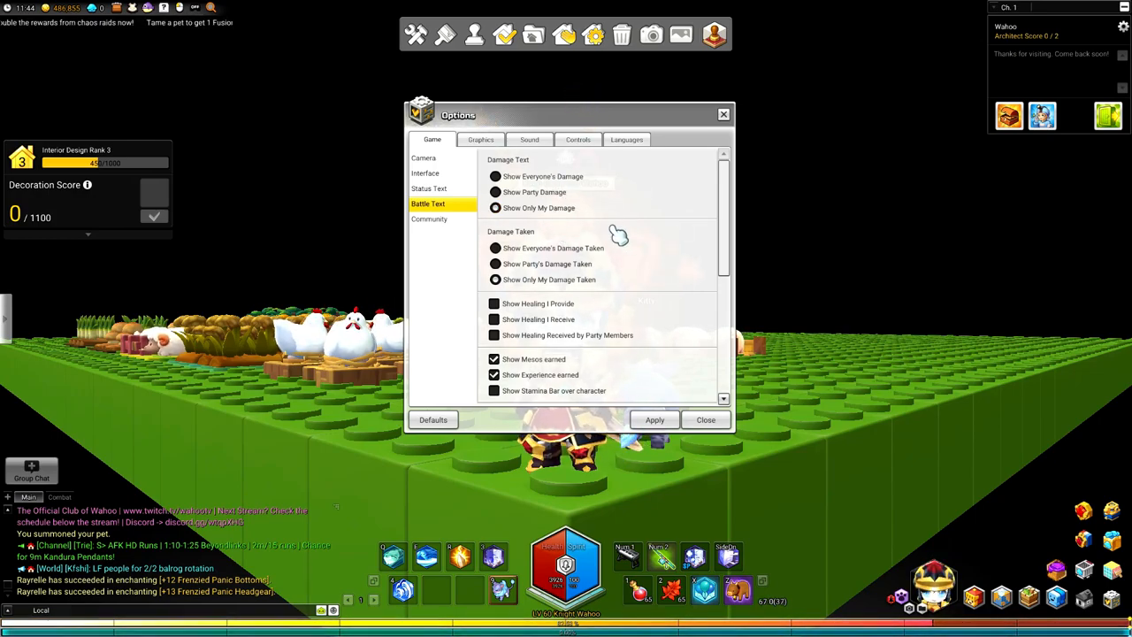
pyautogui.click(495, 209)
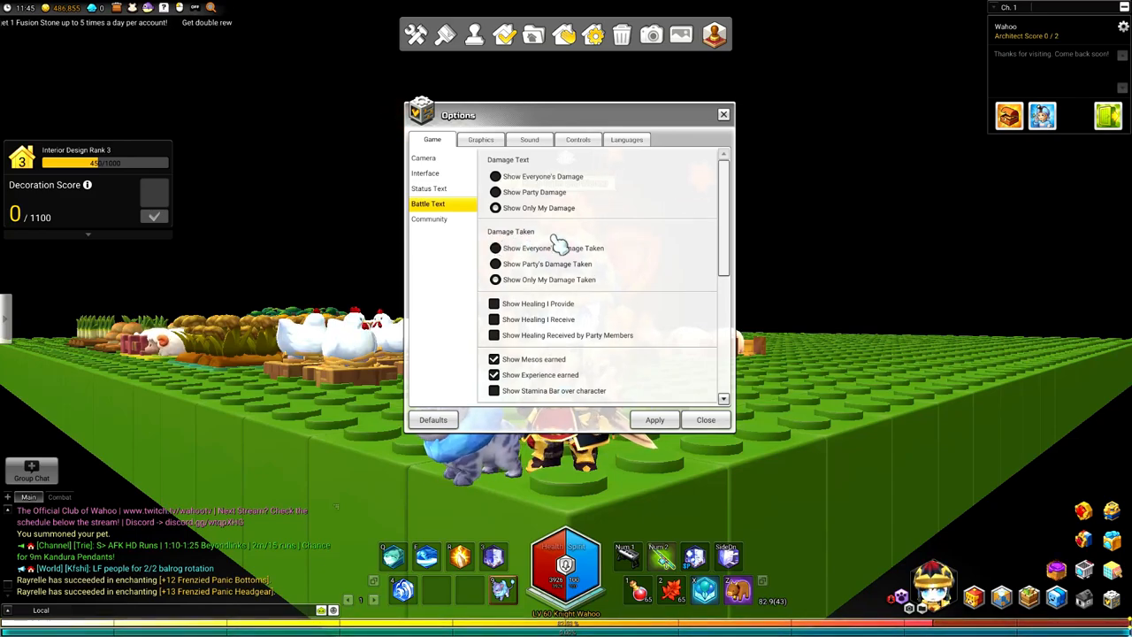
pyautogui.click(495, 263)
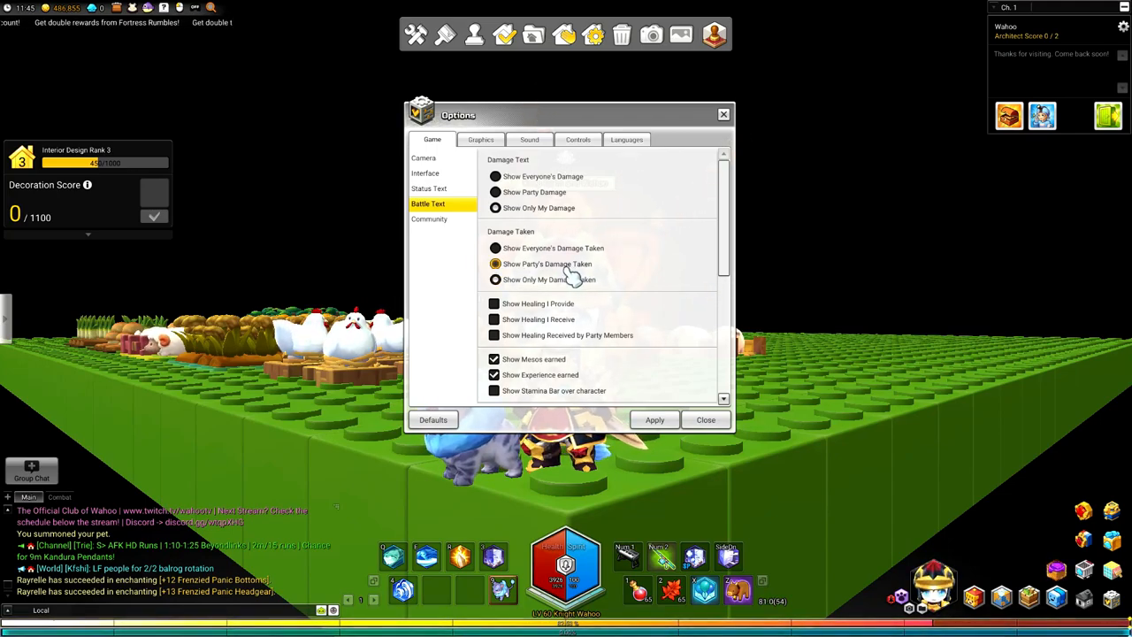
pyautogui.click(495, 279)
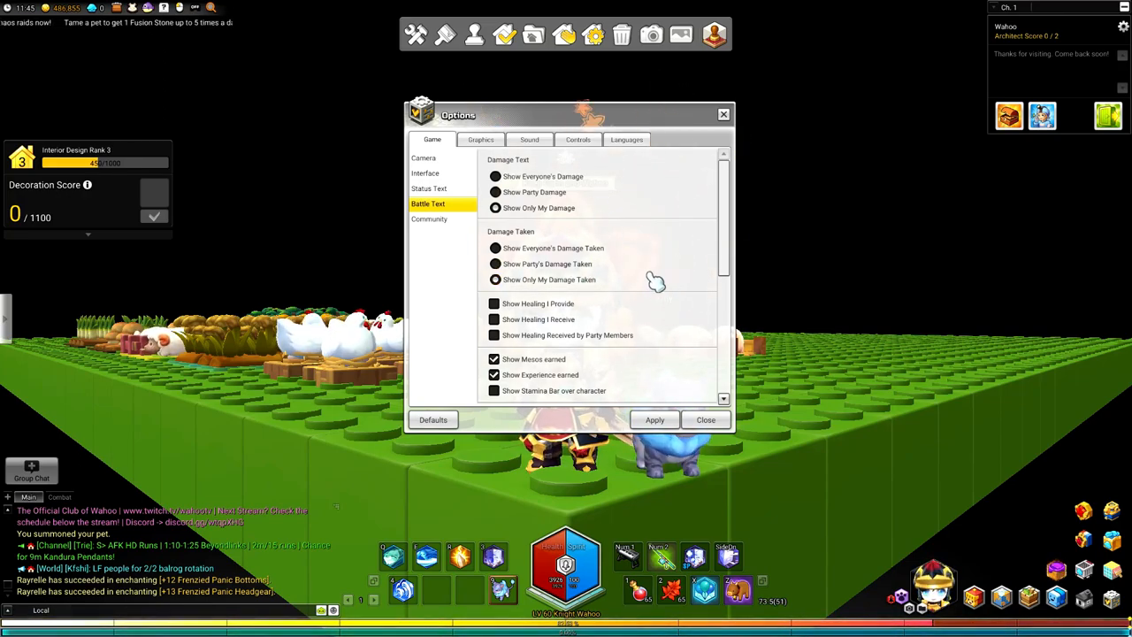
pyautogui.scroll(-3)
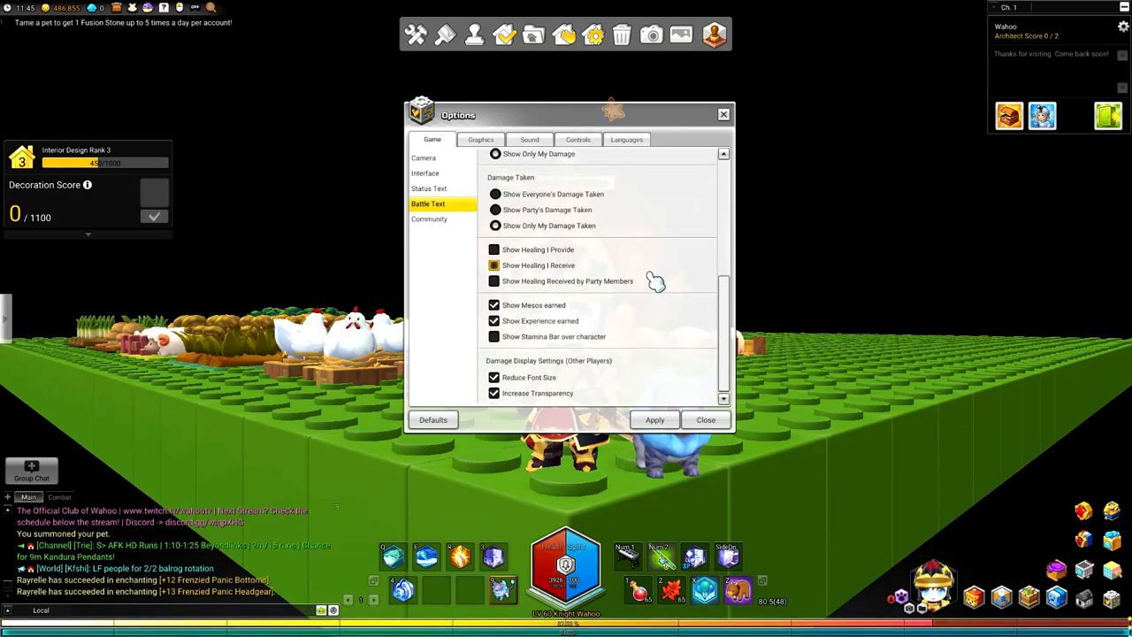
# Toggle 'Show Healing Received by Party Members' repeatedly, leaving it unchecked
pyautogui.click(494, 280)
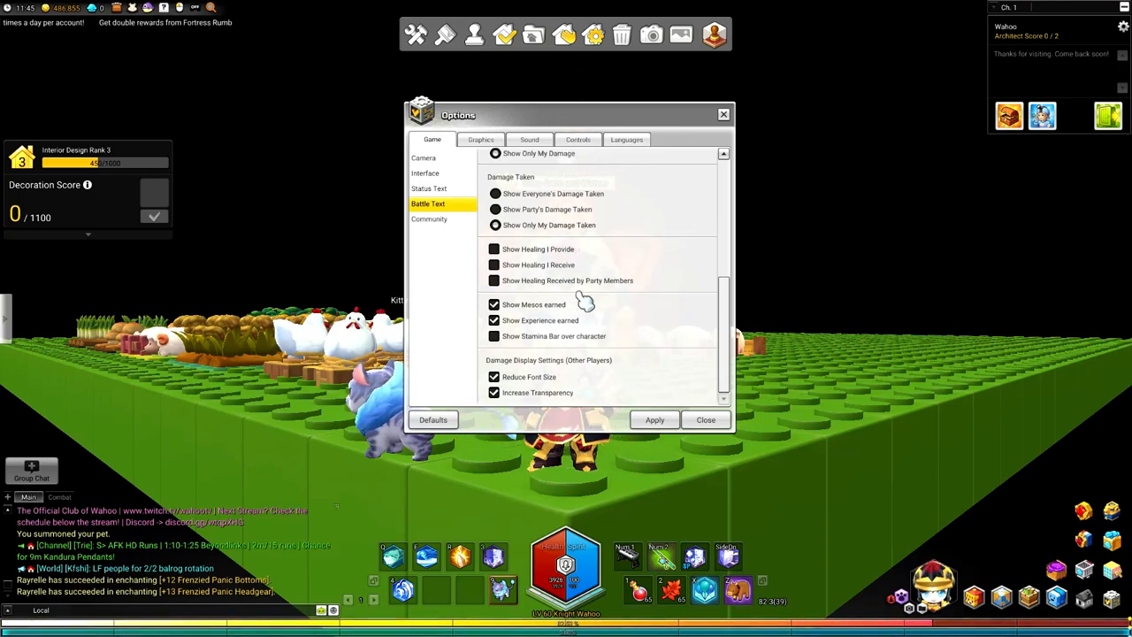
pyautogui.click(493, 279)
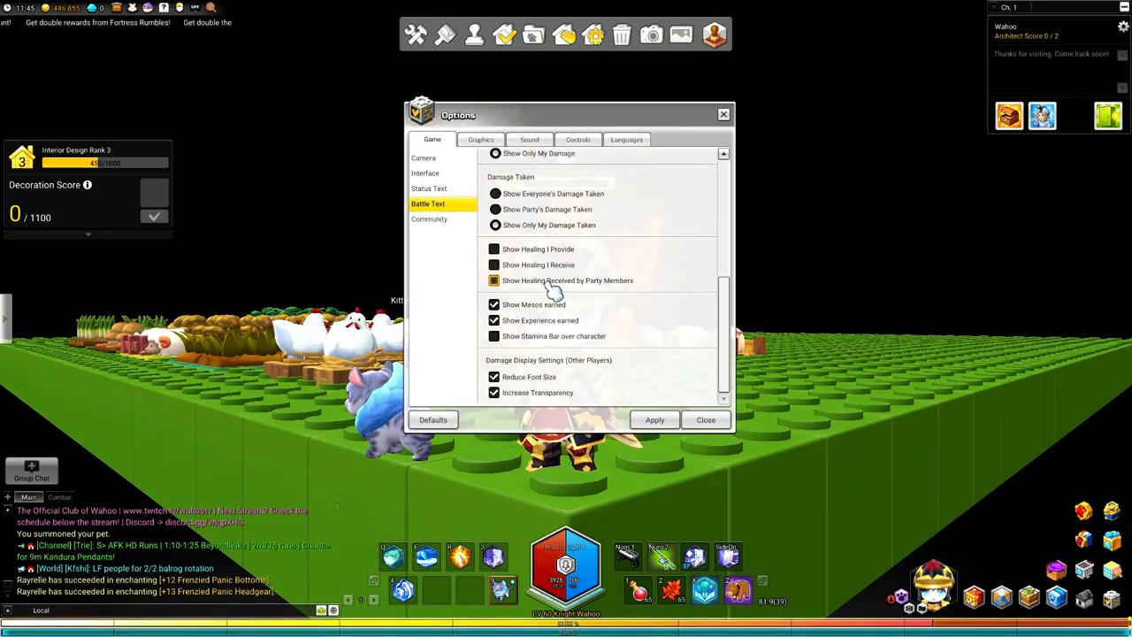
pyautogui.click(493, 280)
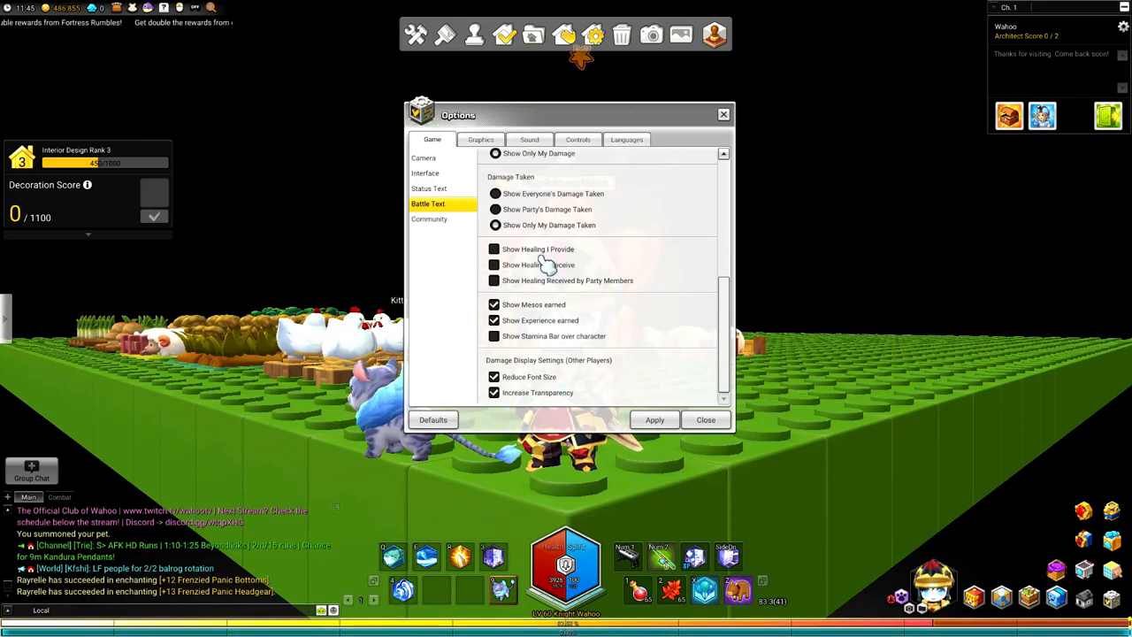
pyautogui.click(494, 280)
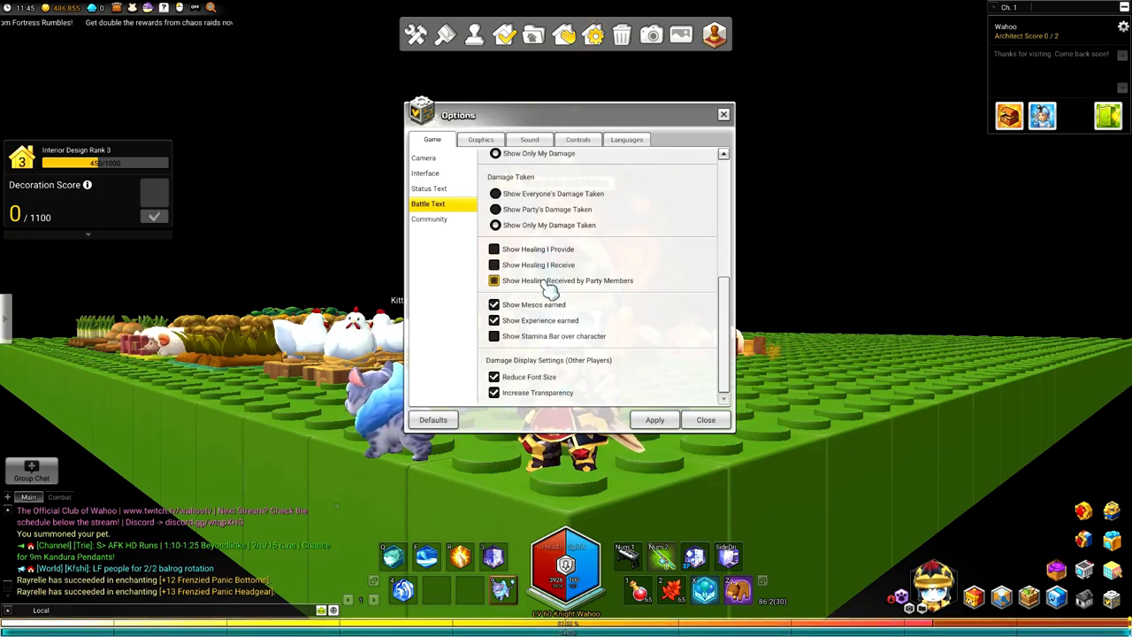
pyautogui.click(493, 280)
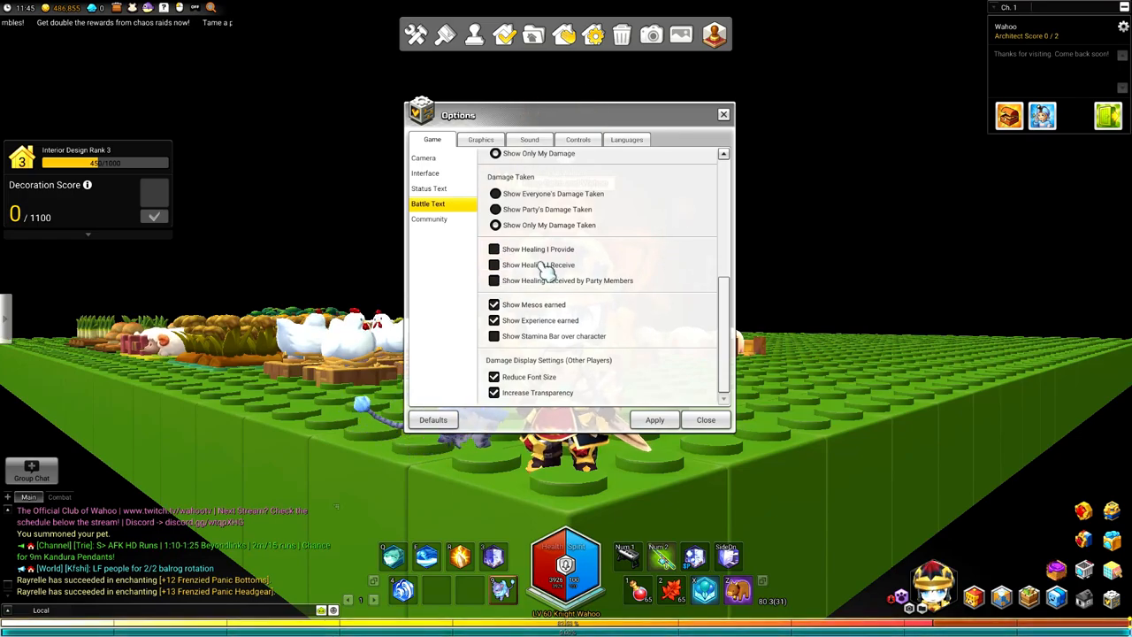
# Leave healing received and party healing both off while meso and experience gains stay shown
pyautogui.click(493, 248)
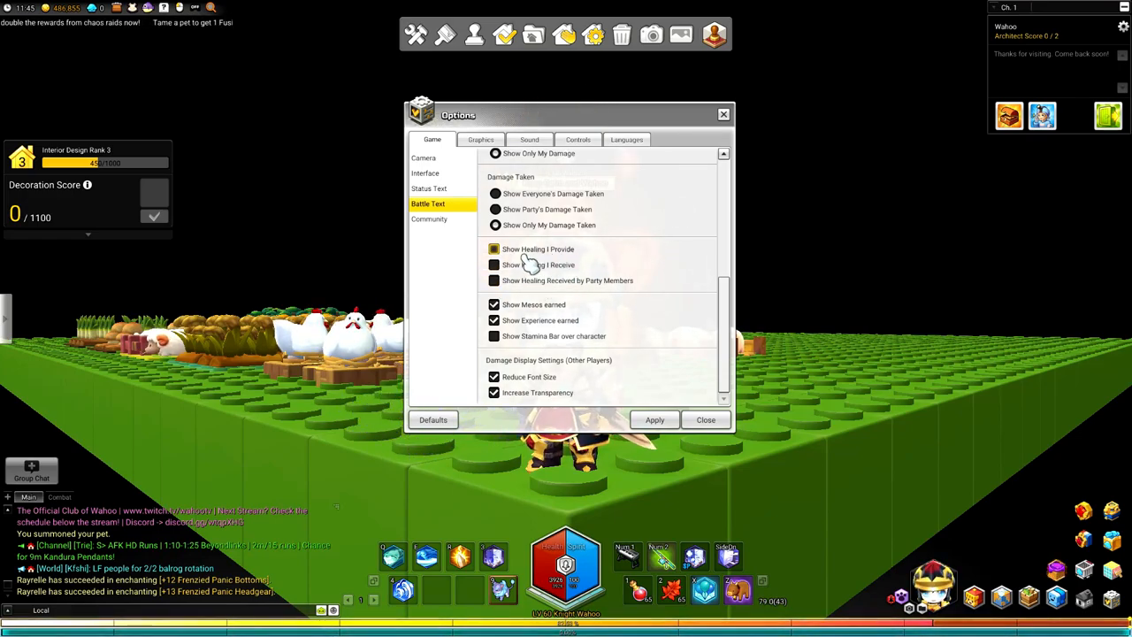
pyautogui.click(494, 248)
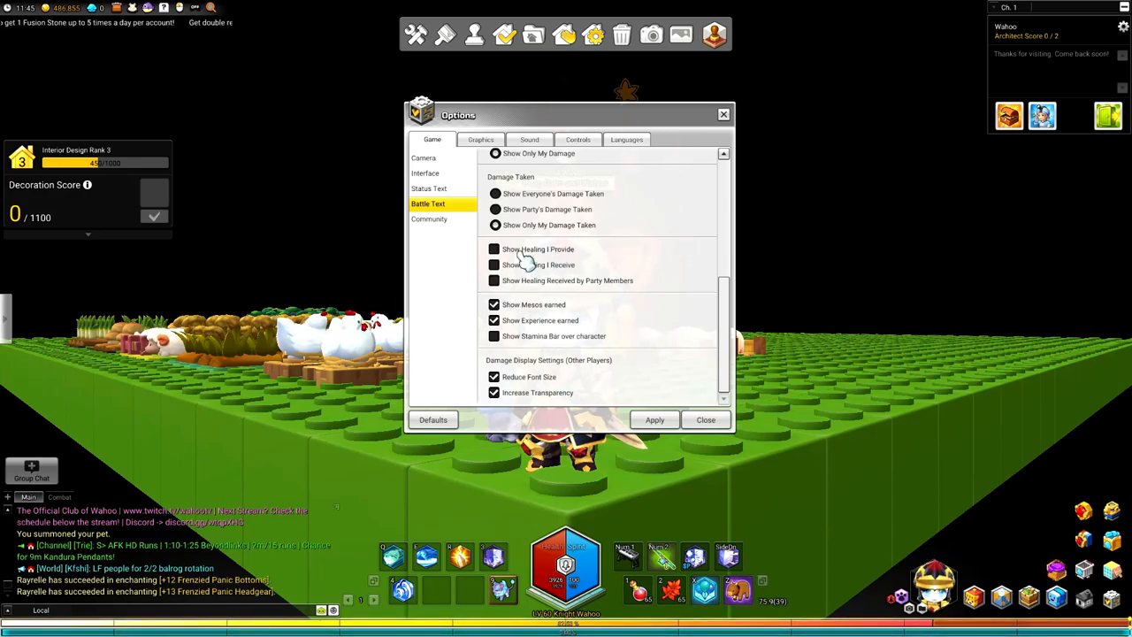
pyautogui.click(494, 280)
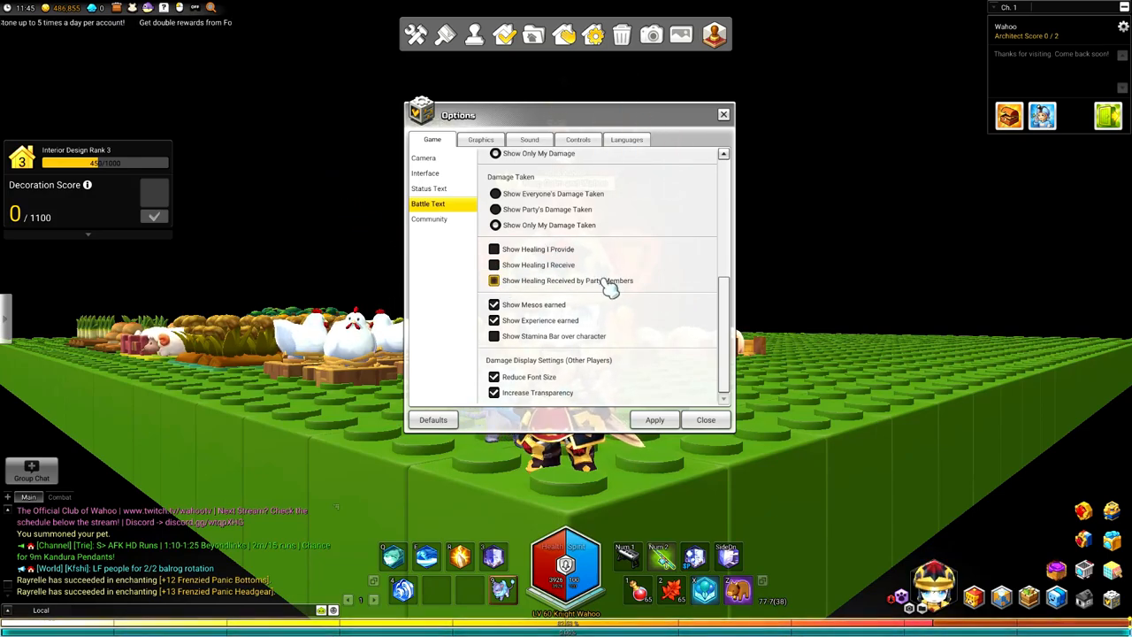
pyautogui.click(493, 279)
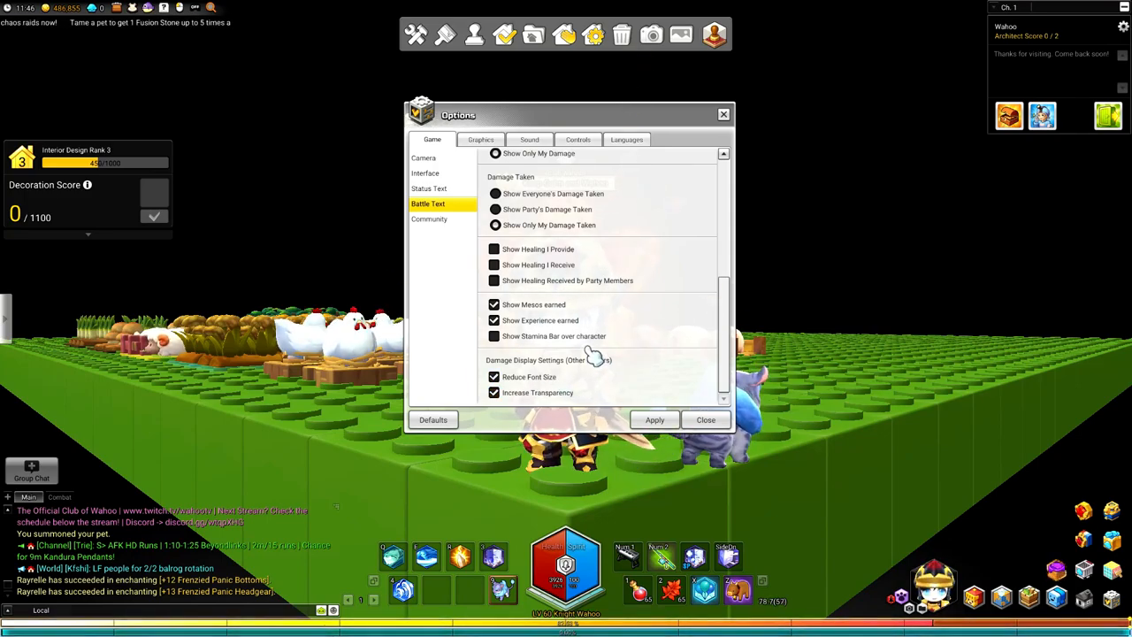
pyautogui.click(493, 336)
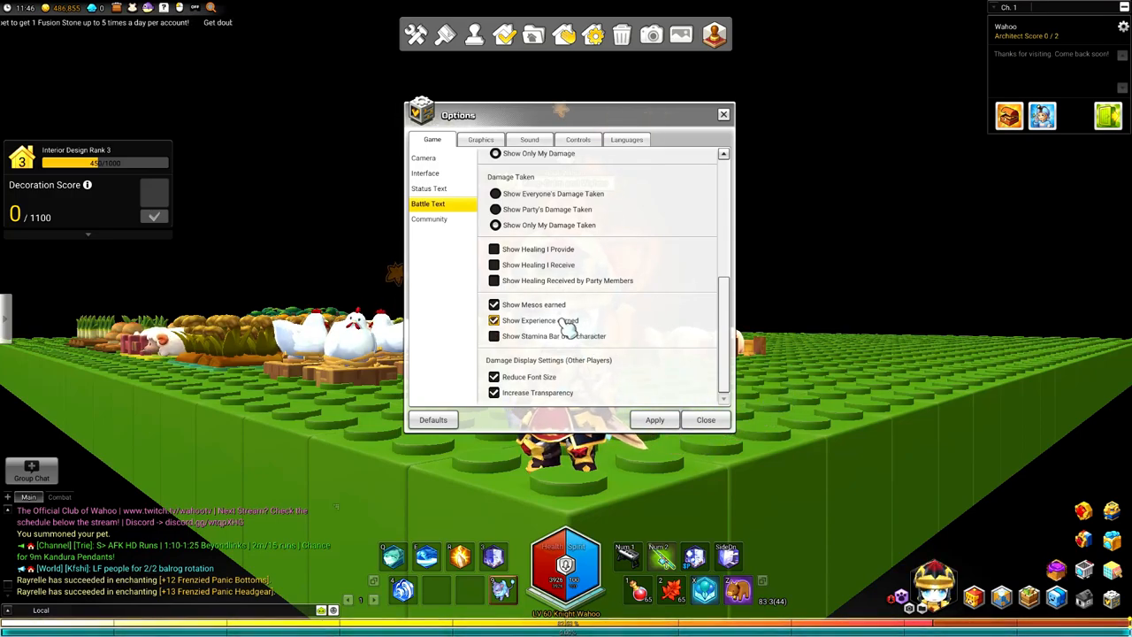
pyautogui.click(493, 320)
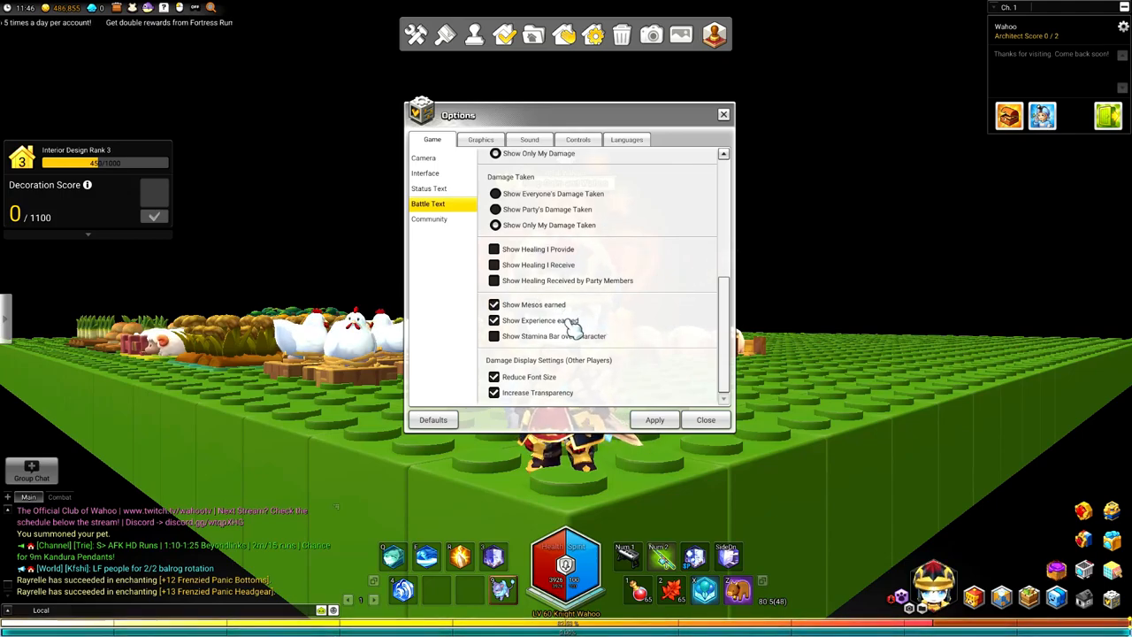
pyautogui.click(494, 336)
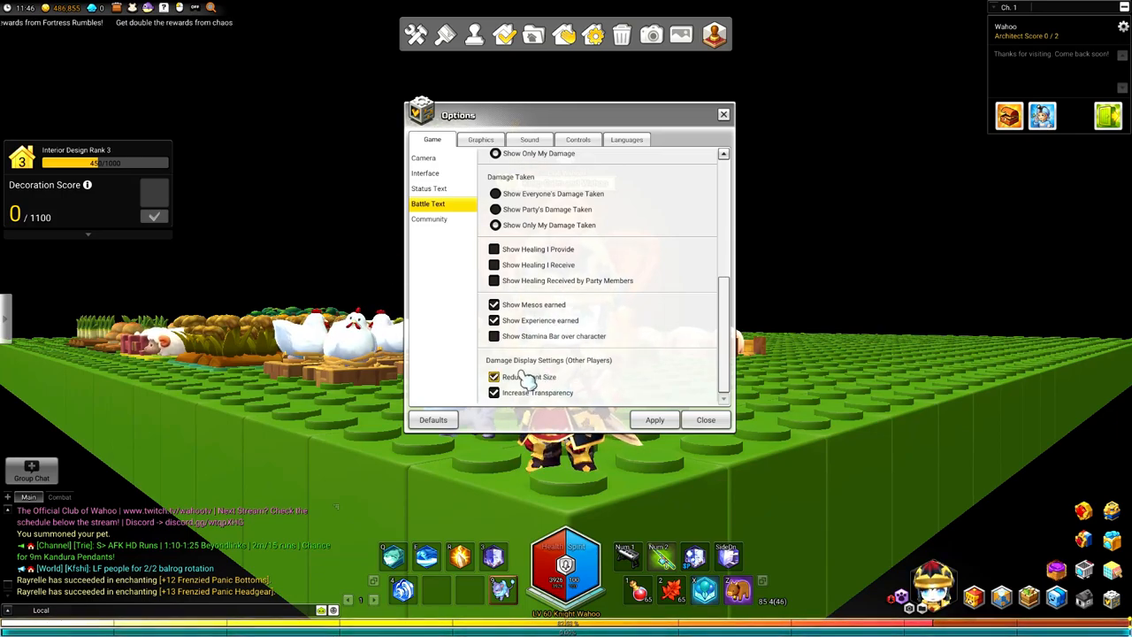
pyautogui.click(494, 377)
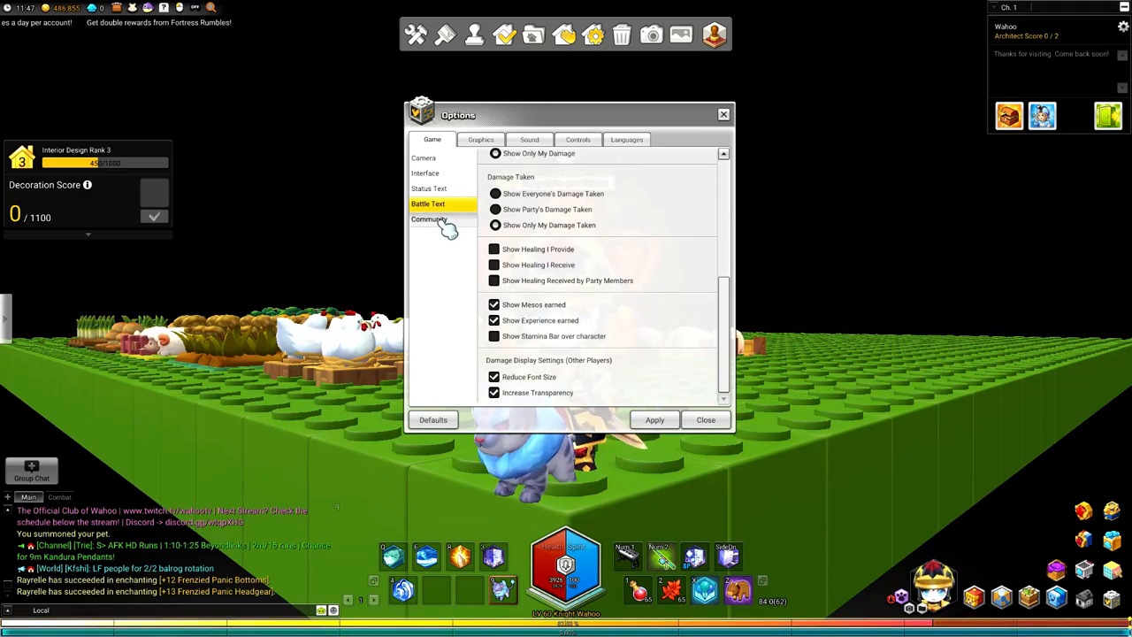
# Show the Community page with speech bubbles on and all blocking options off
pyautogui.click(428, 219)
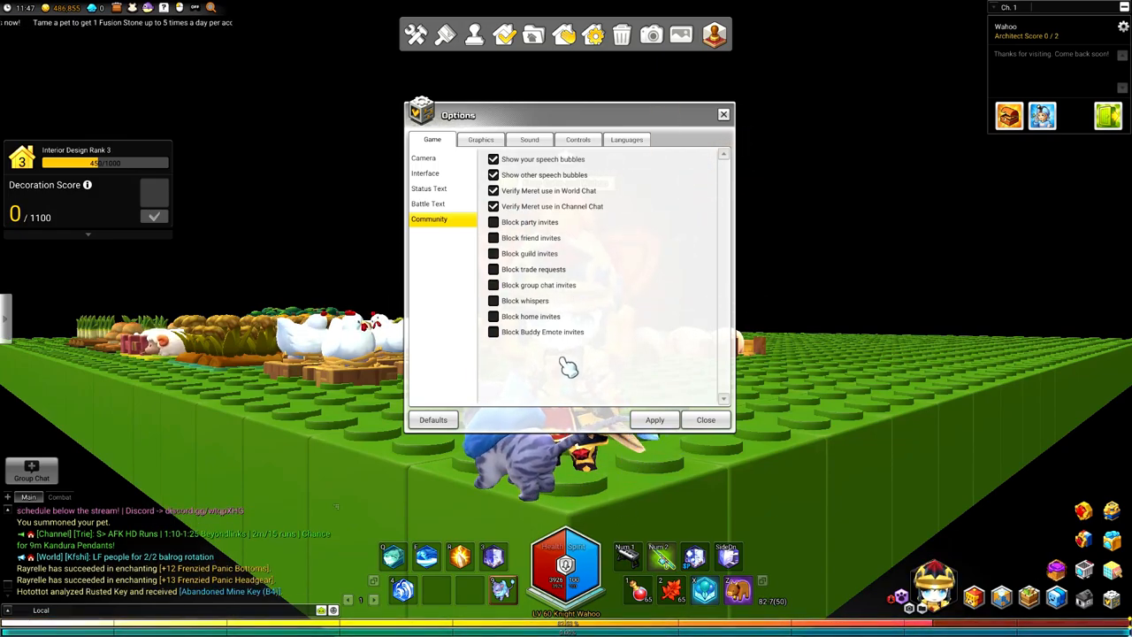
pyautogui.moveTo(481, 138)
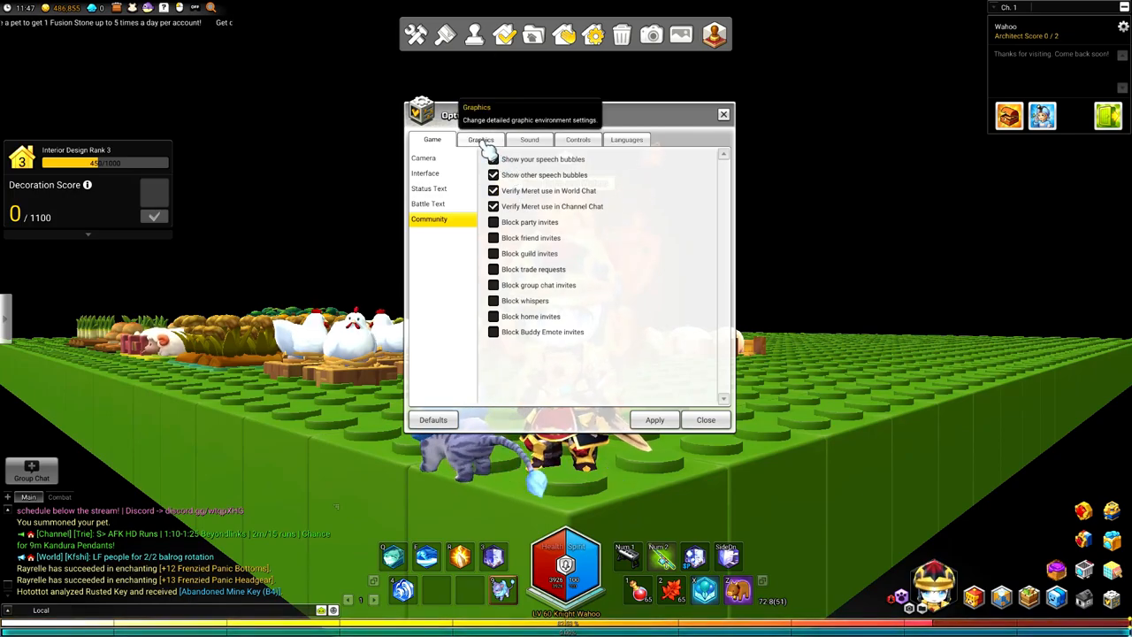
# Switch to Graphics showing 1920x1080 windowed mode, FPS display, VSync and no shadows
pyautogui.click(481, 138)
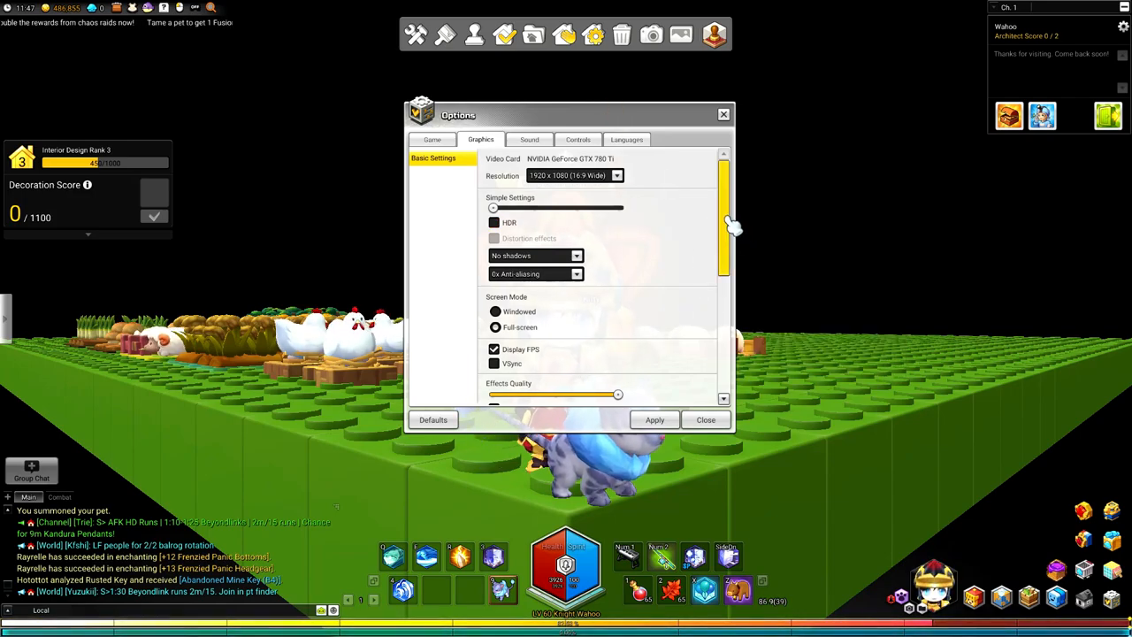
pyautogui.scroll(-3)
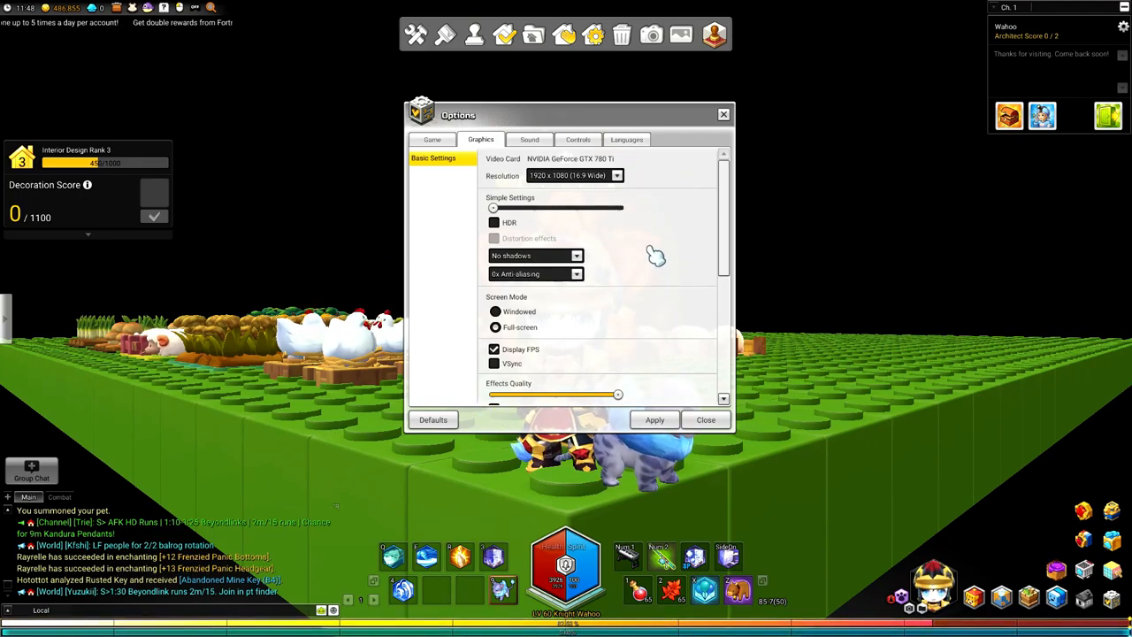
pyautogui.click(615, 175)
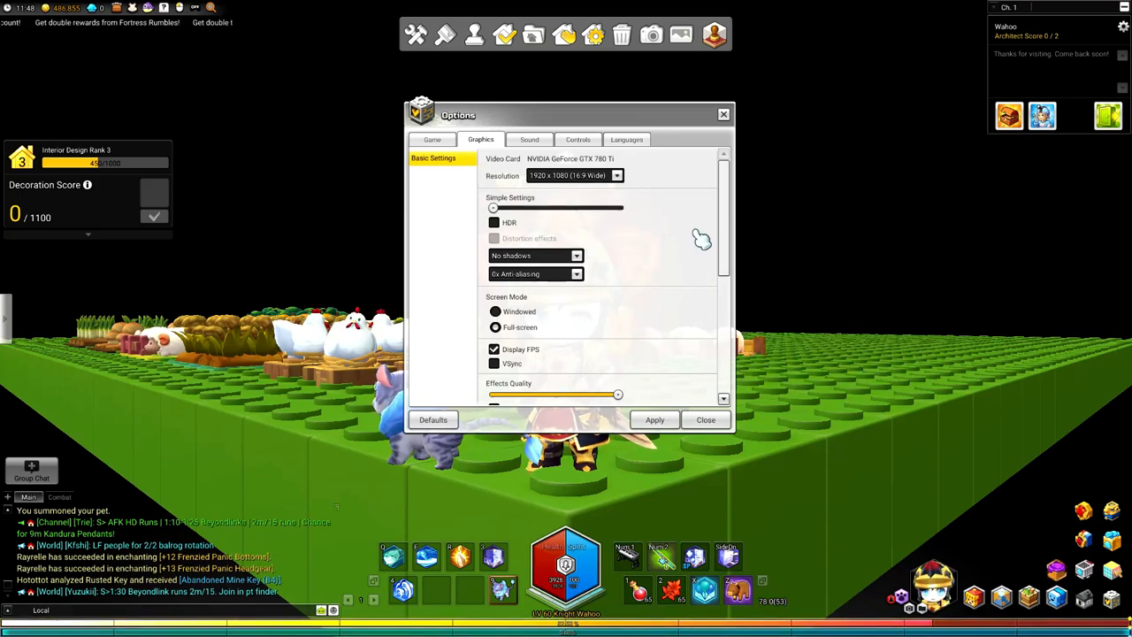
pyautogui.moveTo(644, 254)
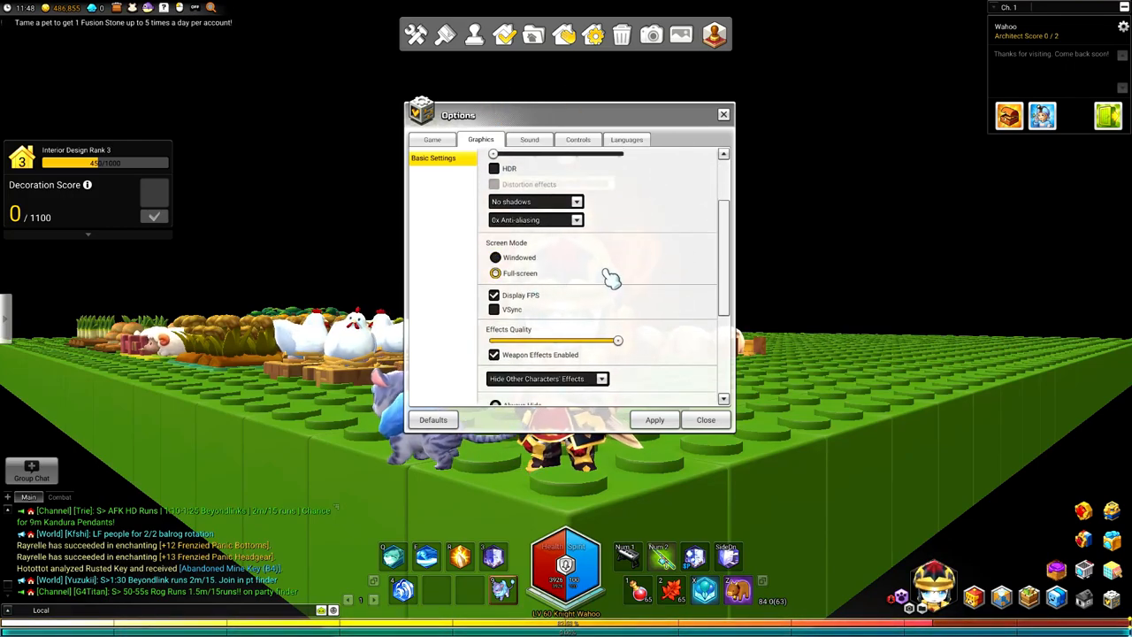
# Select Full screen under Screen Mode, with weapon effects on and others' effects hidden
pyautogui.click(496, 258)
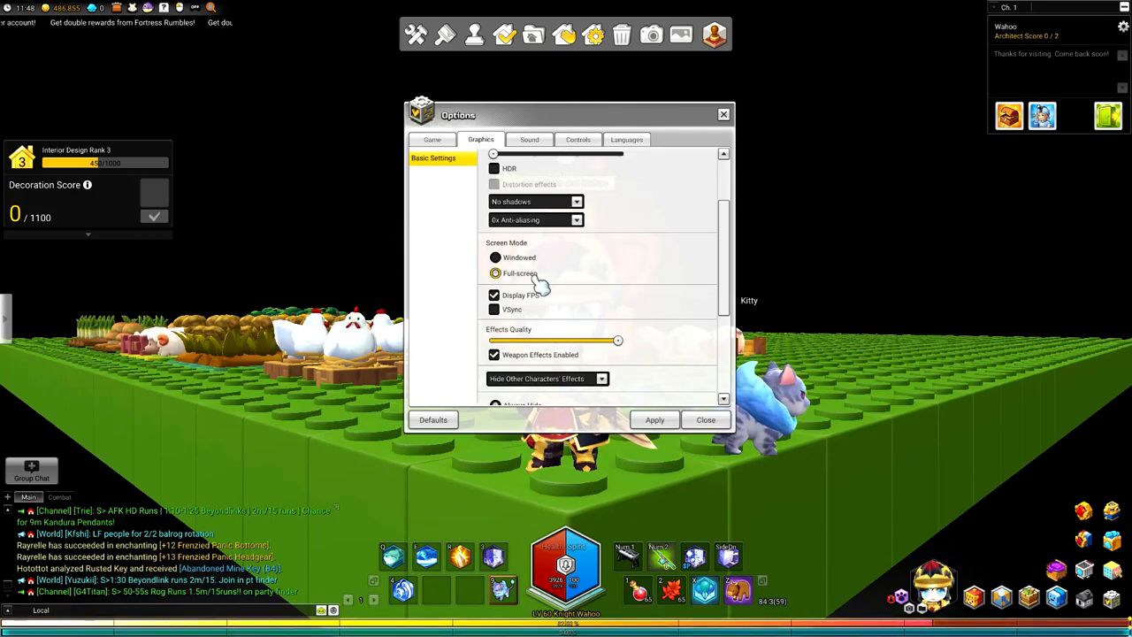
pyautogui.click(495, 258)
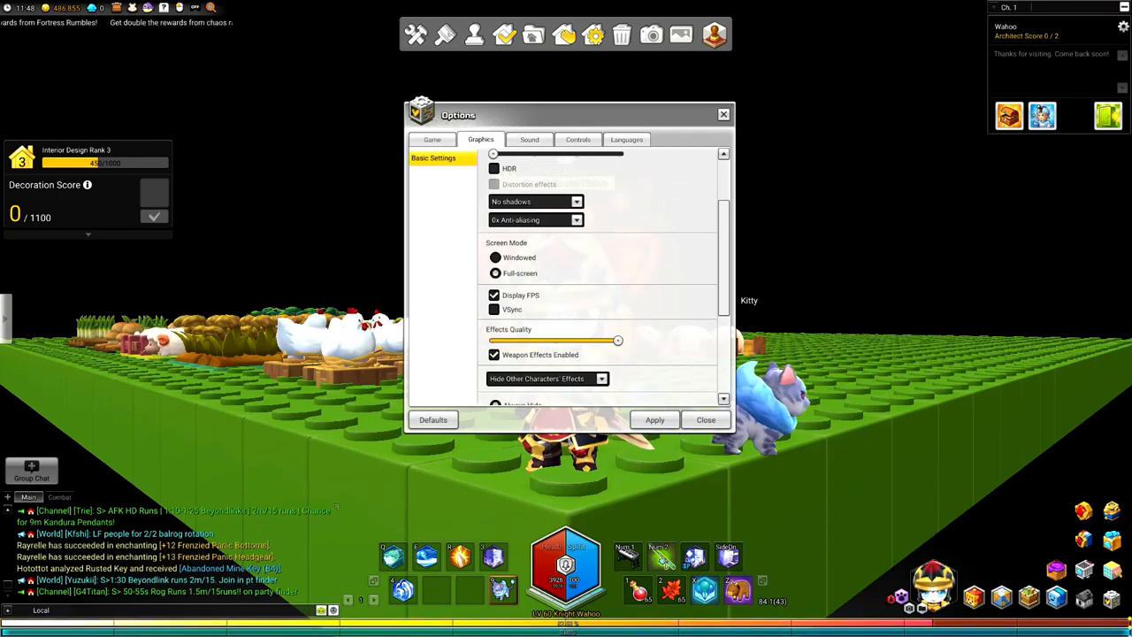
pyautogui.click(495, 273)
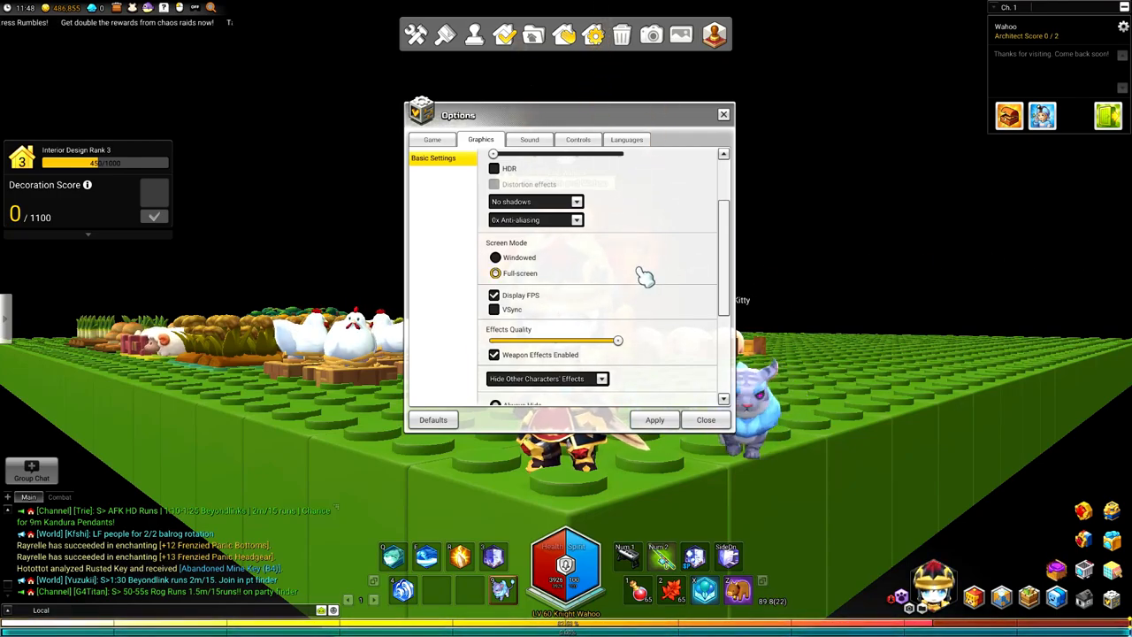
pyautogui.moveTo(557, 276)
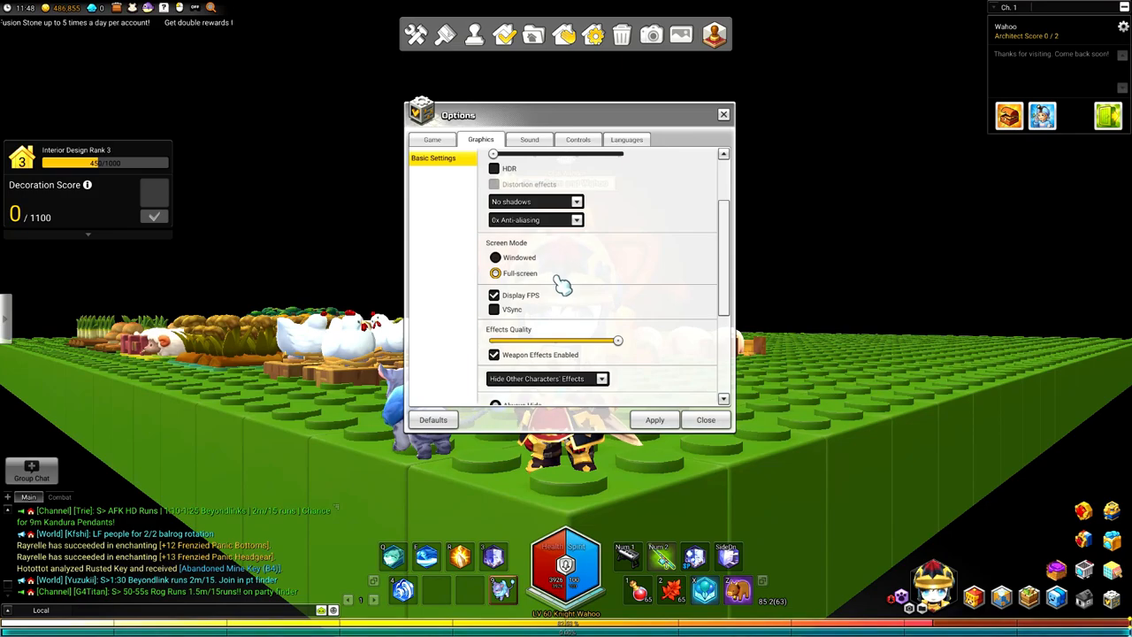
# Scroll down the Graphics options to the other-characters visibility settings
pyautogui.scroll(-3)
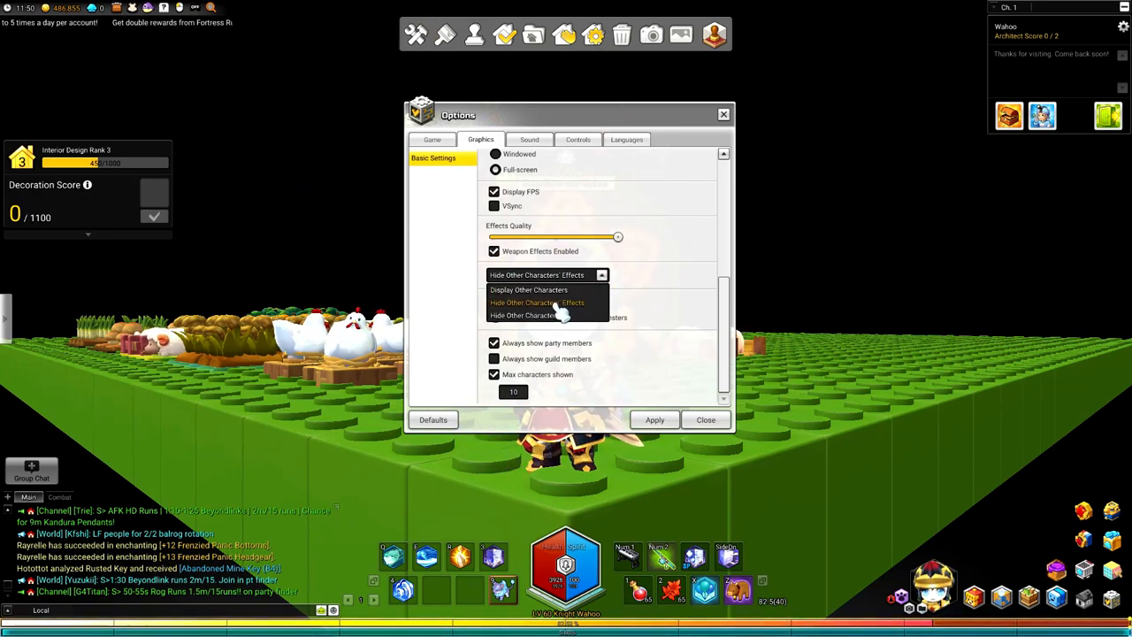
pyautogui.moveTo(528, 290)
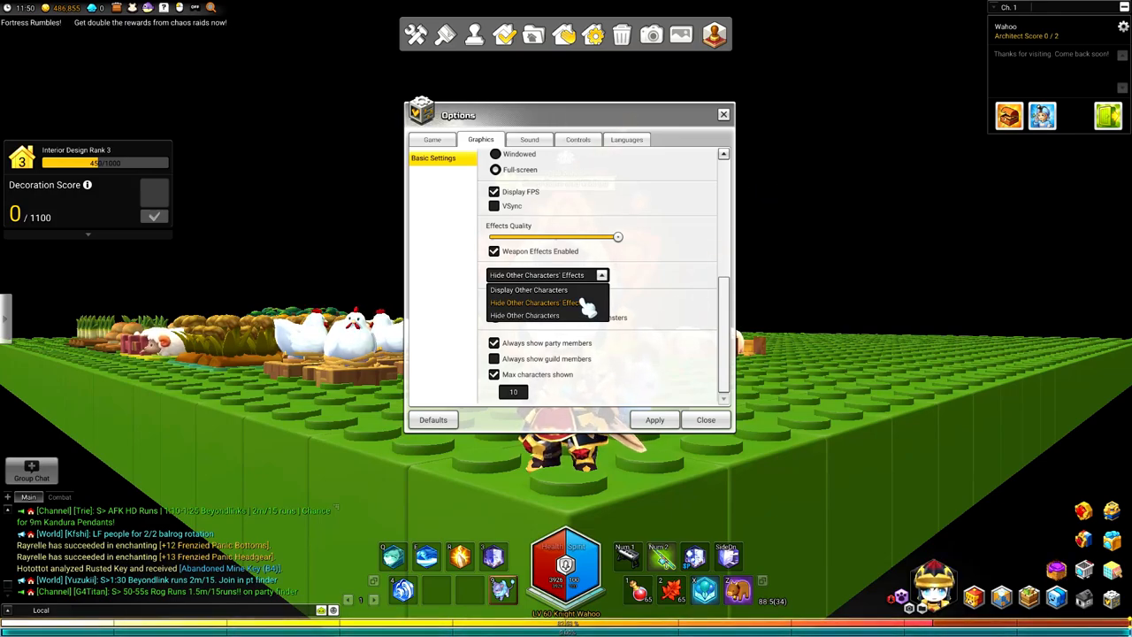
pyautogui.moveTo(527, 291)
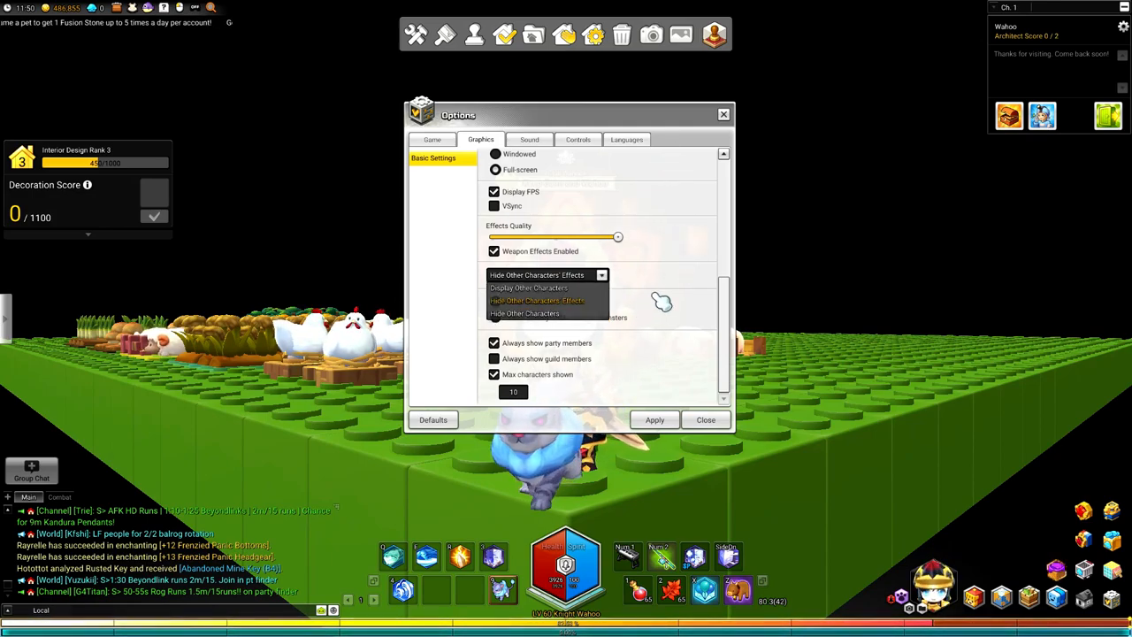
# Keep 'Hide Other Characters' Effects' selected and review the always-hide / hide-near-elite-and-boss choices
pyautogui.click(538, 313)
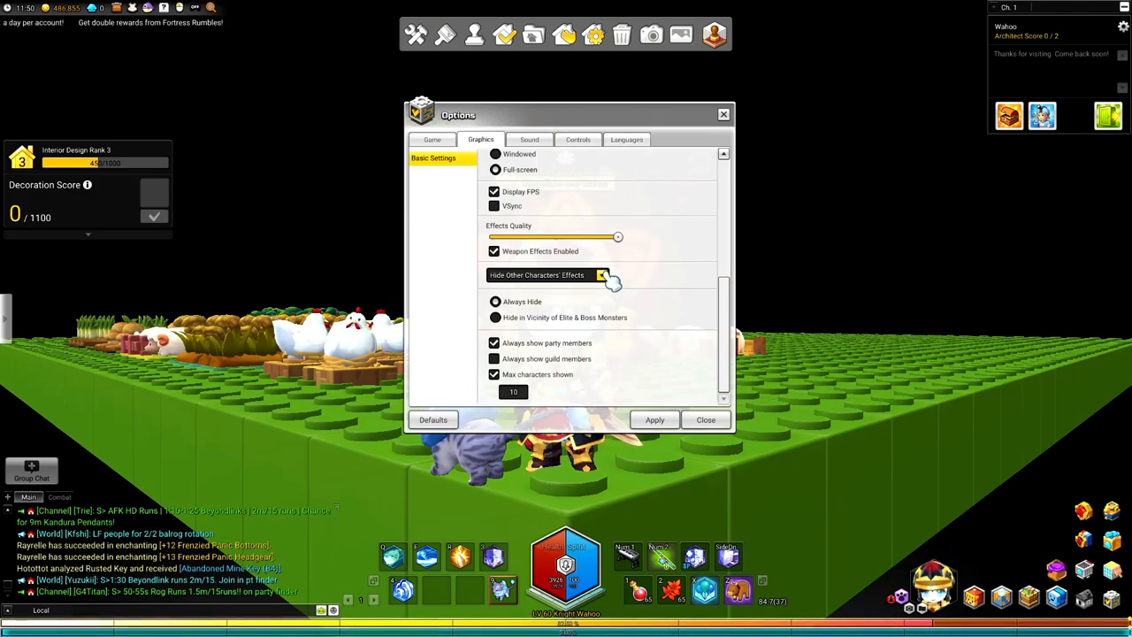
pyautogui.click(602, 276)
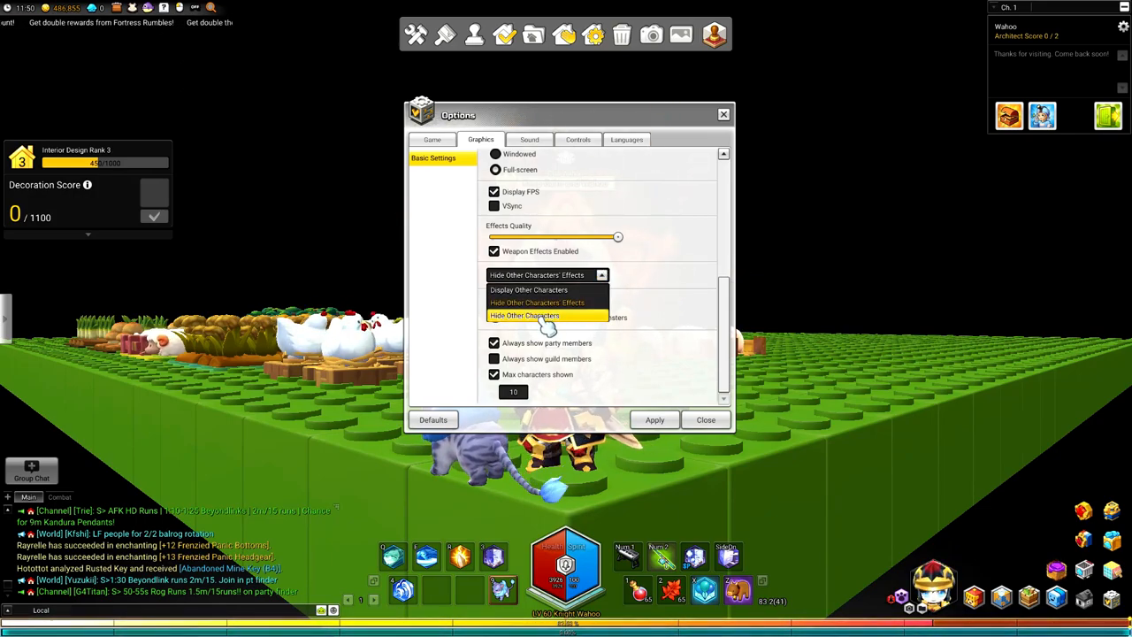
pyautogui.click(523, 315)
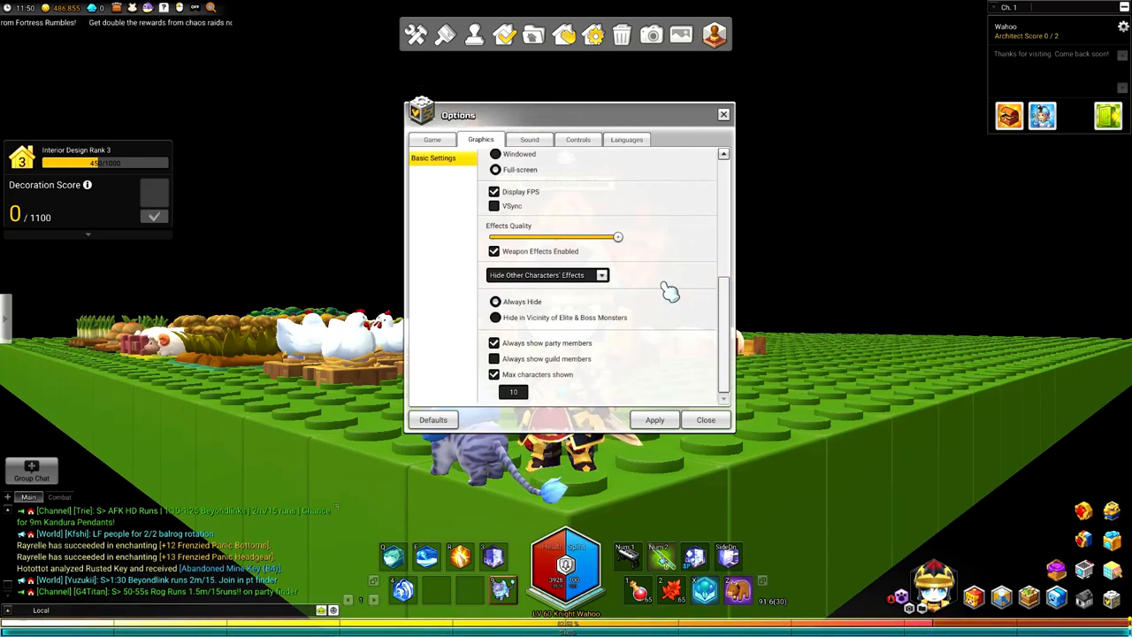
pyautogui.click(495, 301)
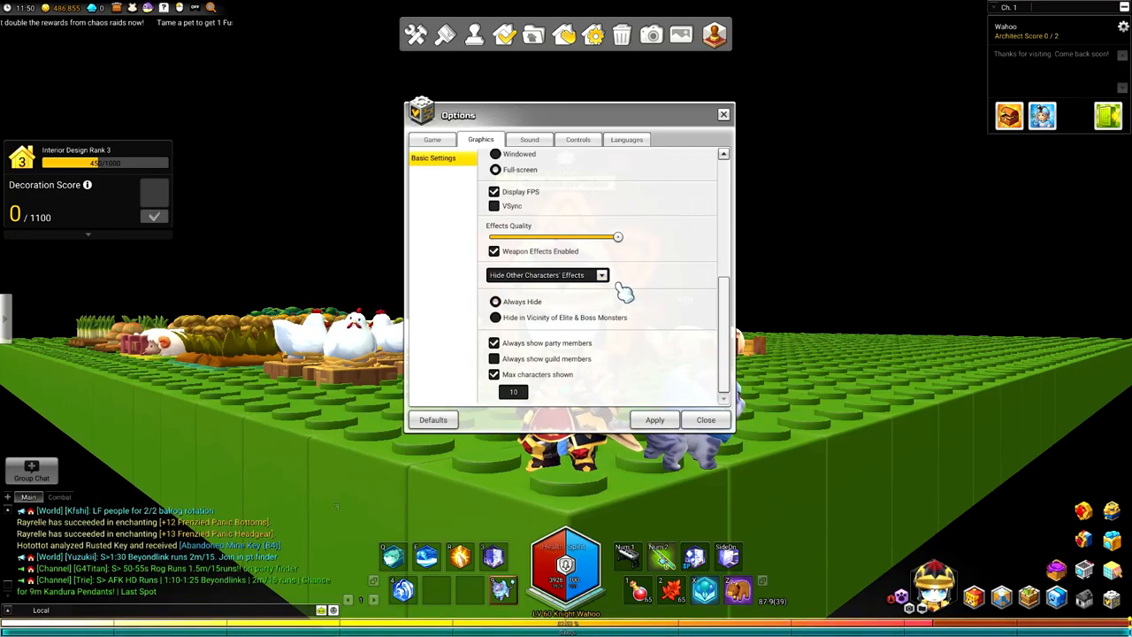
pyautogui.click(495, 318)
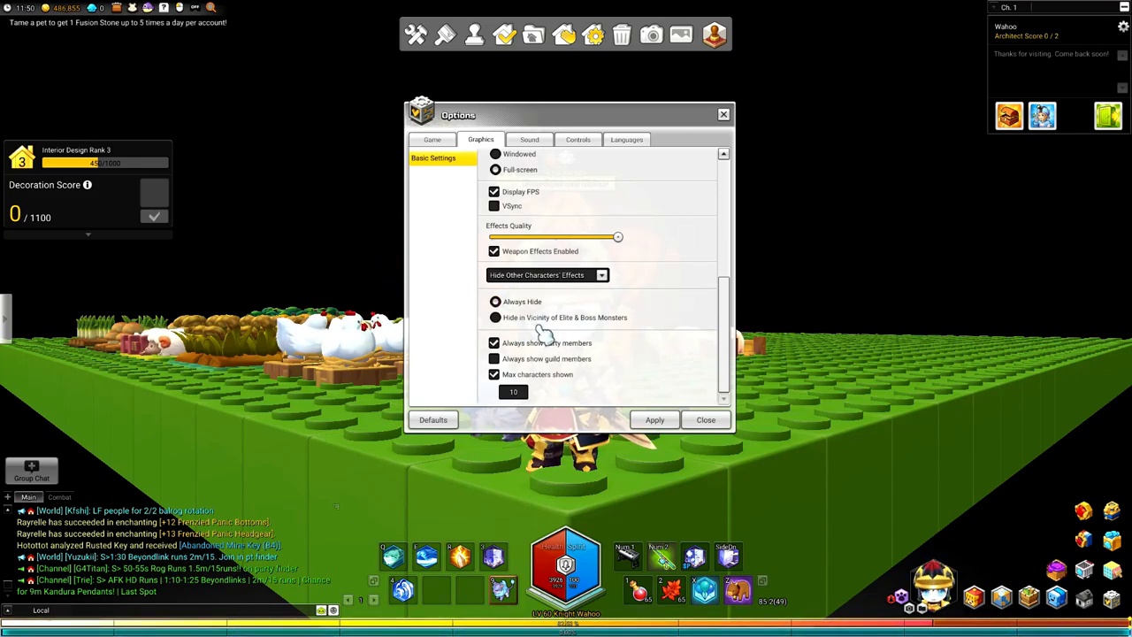
# Choose 'Always Hide' for other characters' effects, leaving party members shown and the character limit on
pyautogui.click(495, 316)
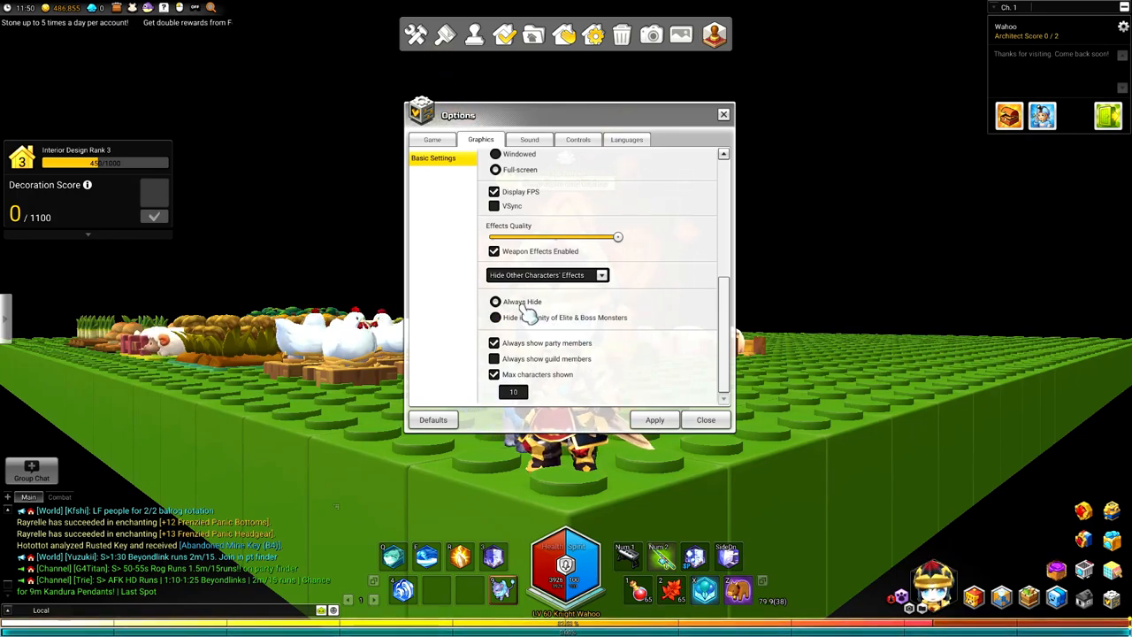
pyautogui.click(495, 300)
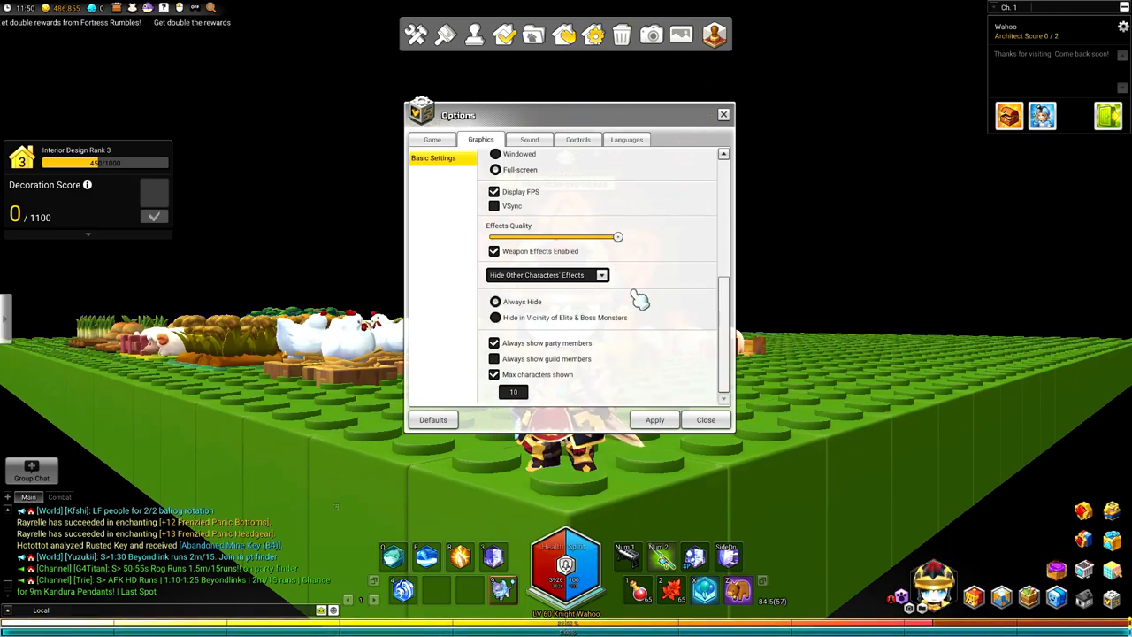
pyautogui.click(495, 300)
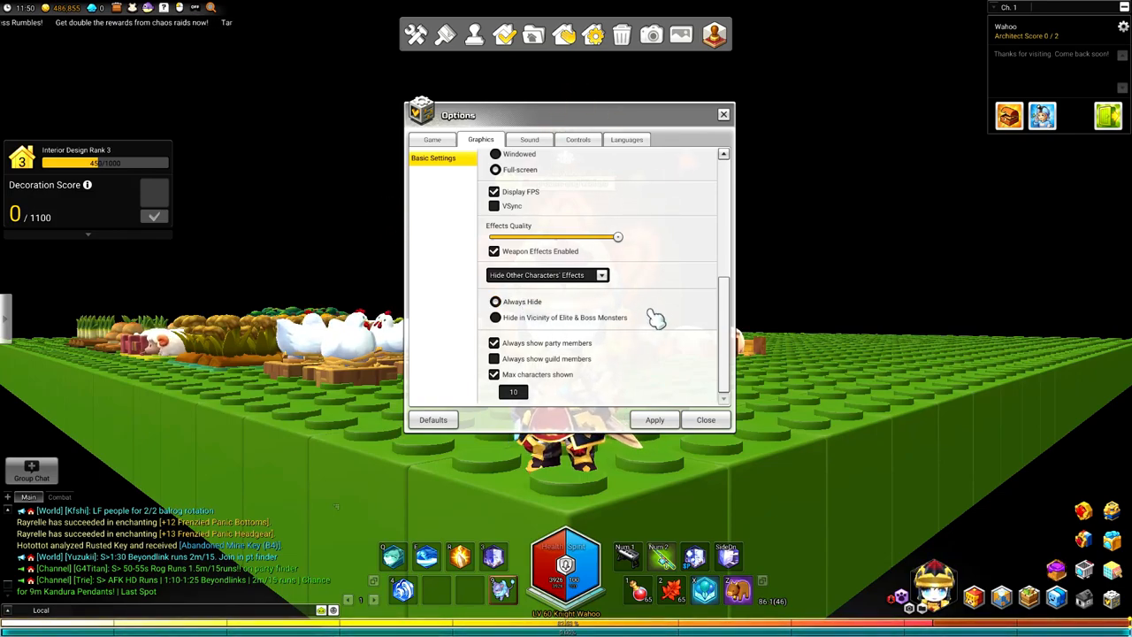
pyautogui.moveTo(681, 338)
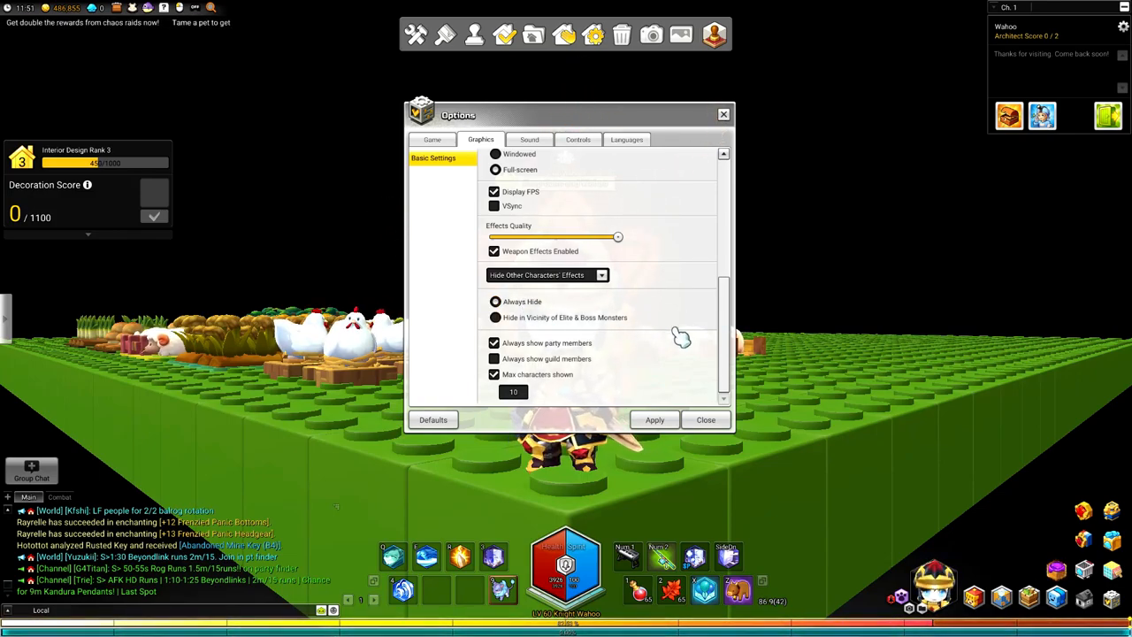
pyautogui.click(496, 301)
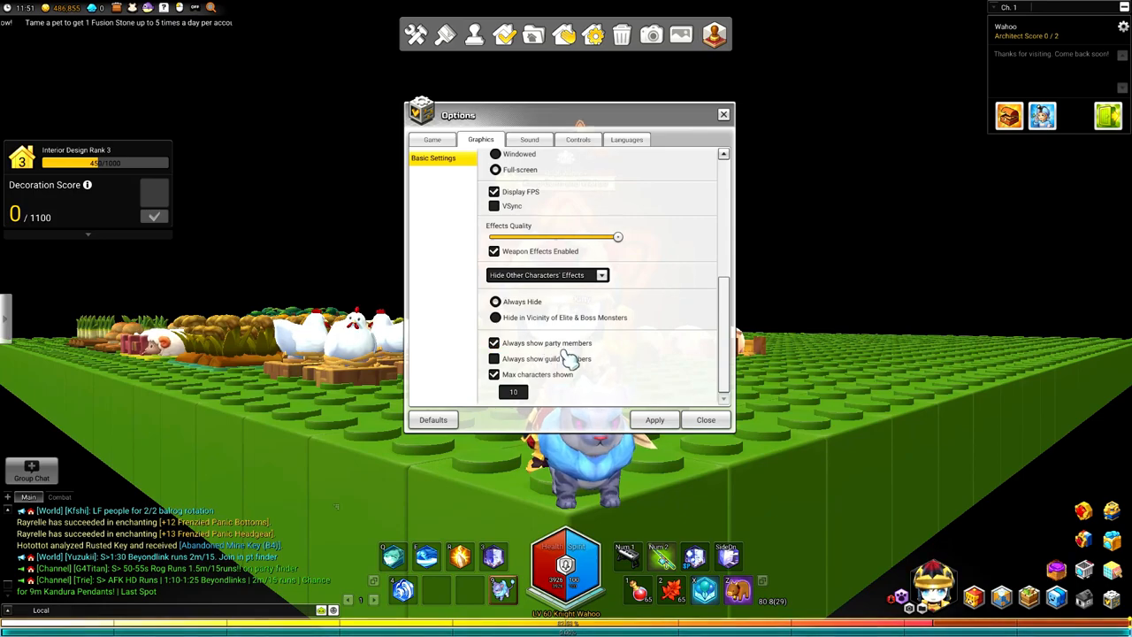
pyautogui.click(494, 358)
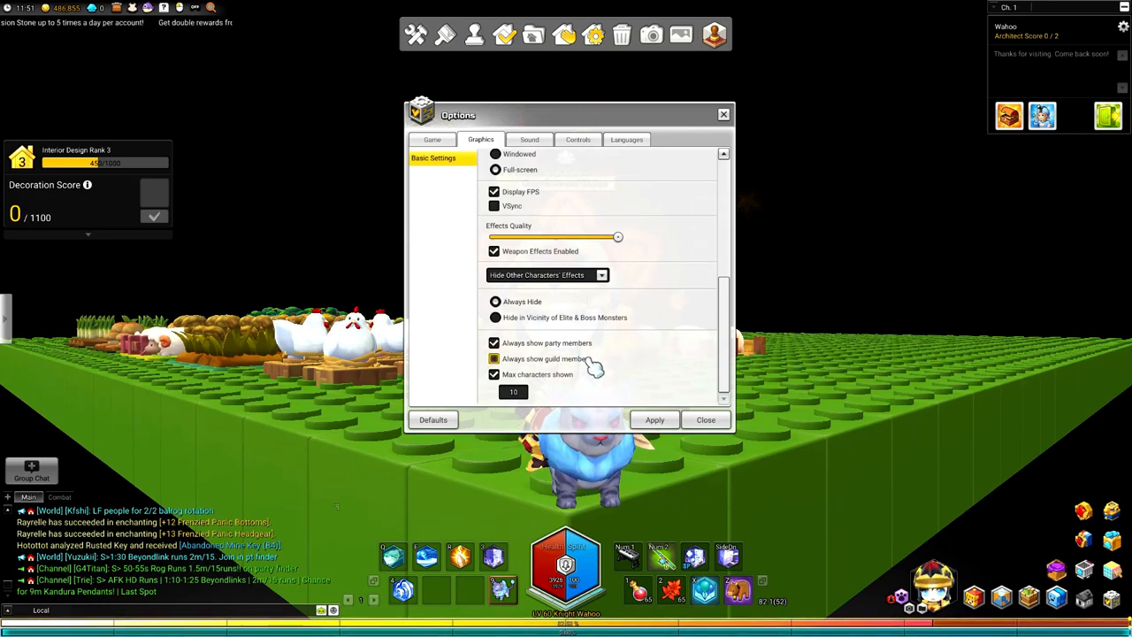
pyautogui.click(493, 357)
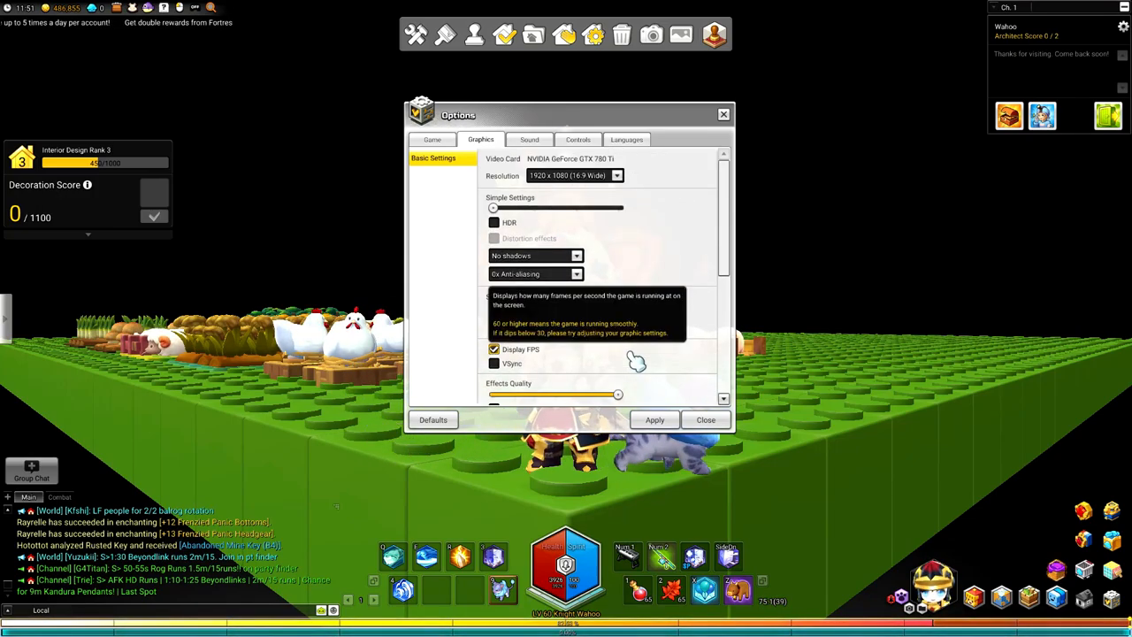
pyautogui.click(432, 138)
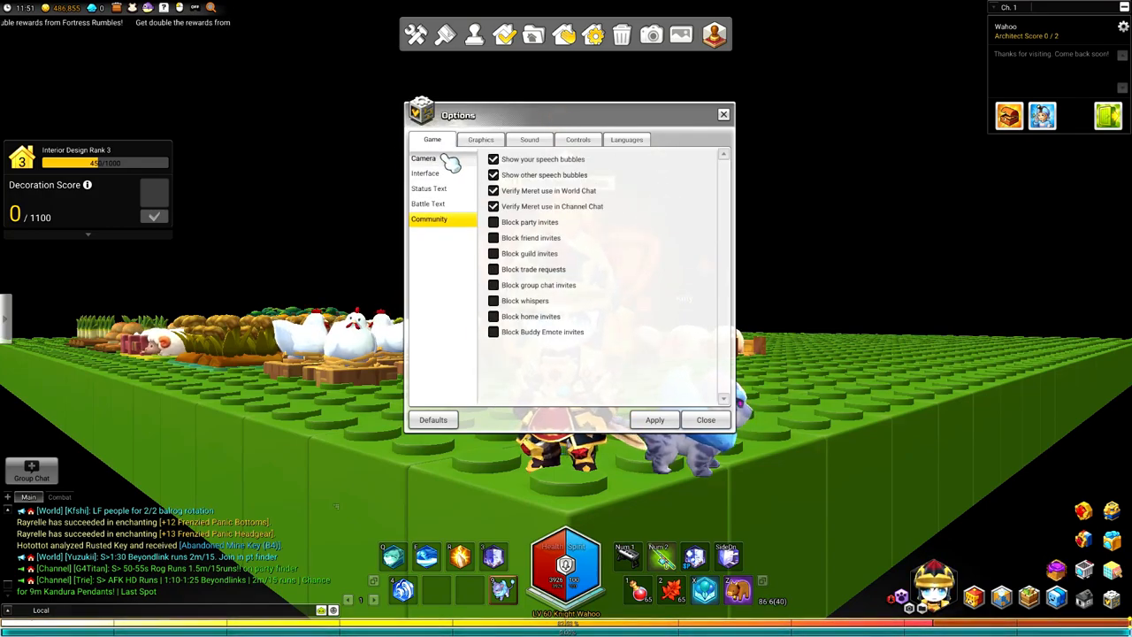
pyautogui.click(424, 157)
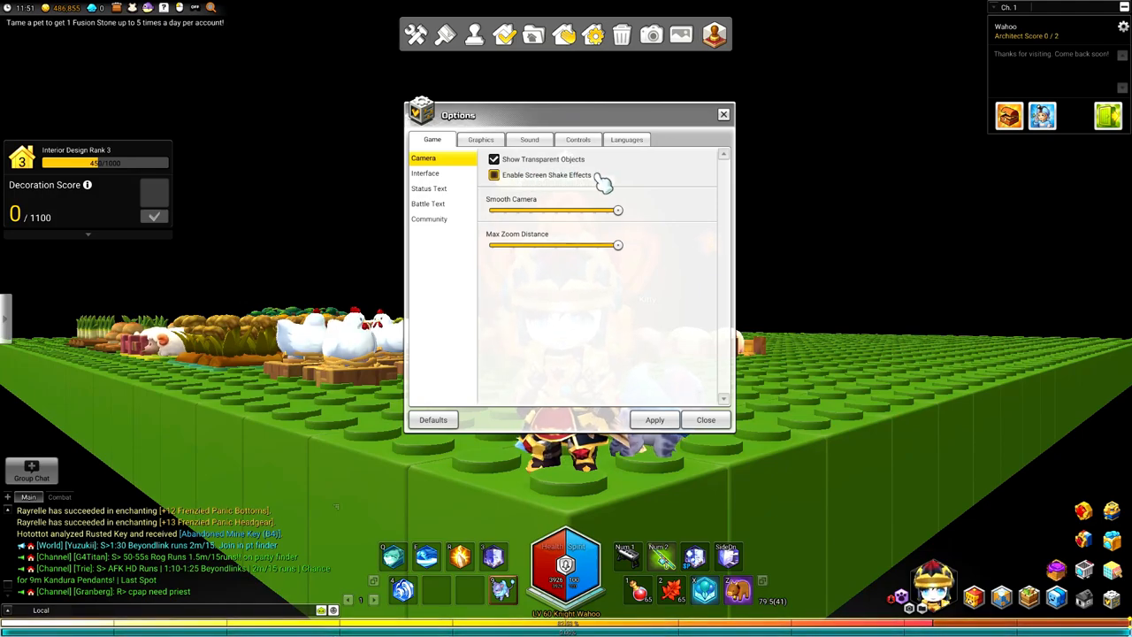
pyautogui.click(428, 187)
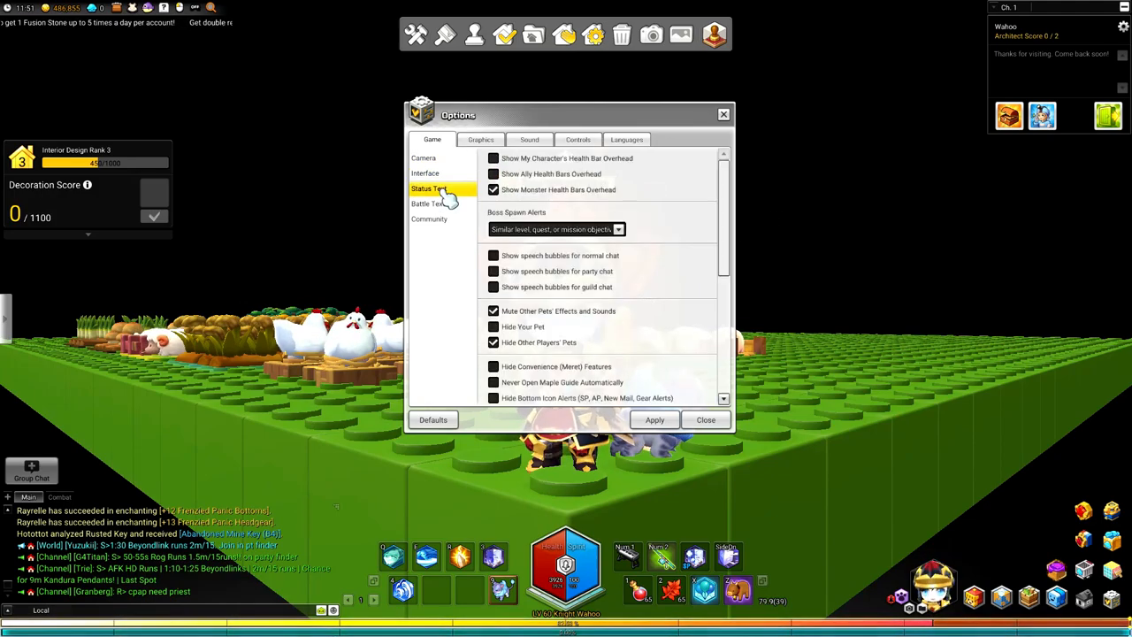
pyautogui.click(430, 220)
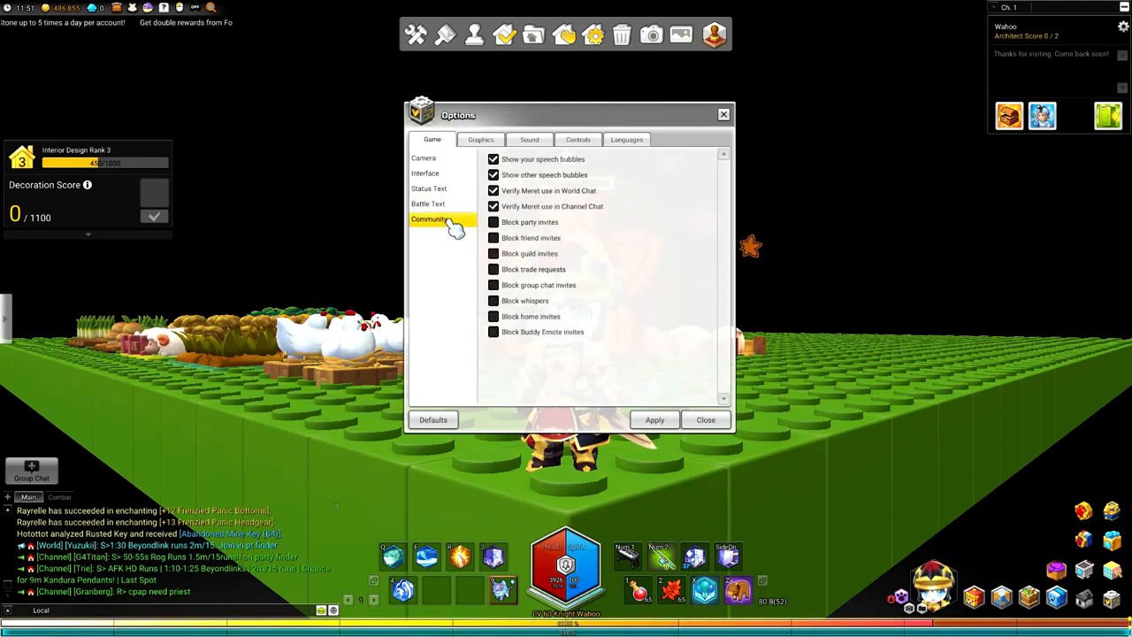
pyautogui.click(481, 138)
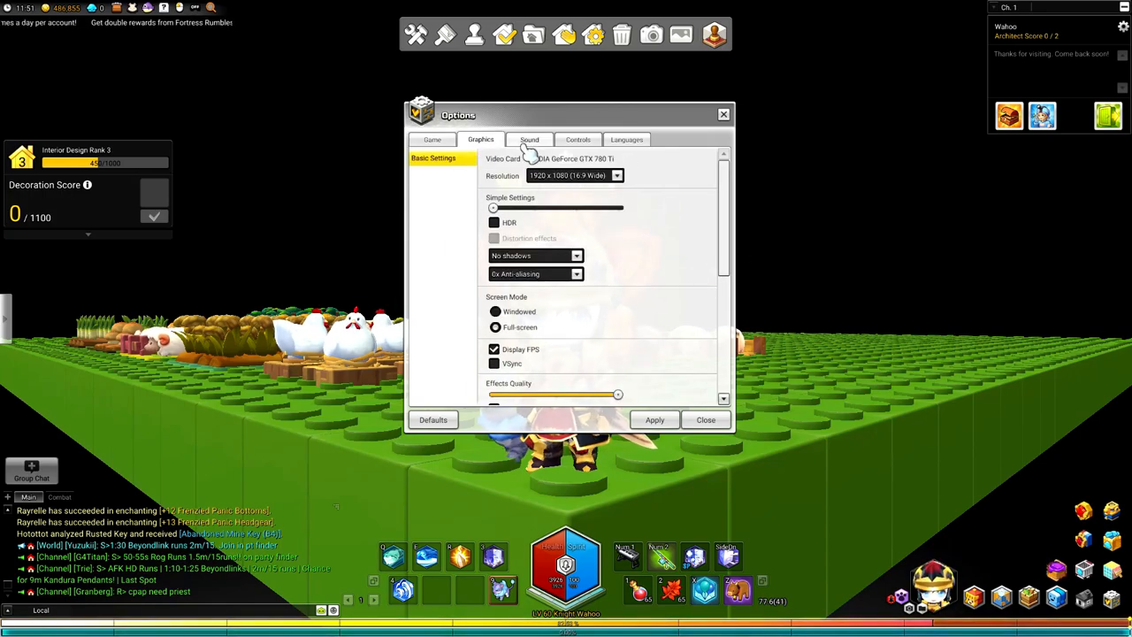
# Review the Sound settings, then the Controls settings
pyautogui.click(529, 138)
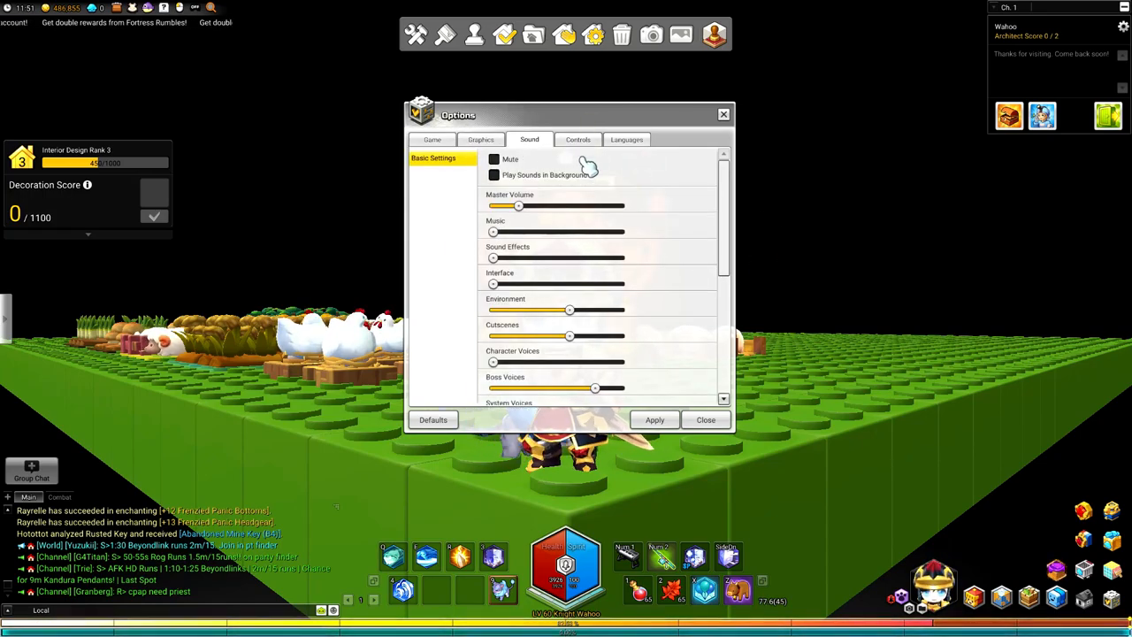
pyautogui.scroll(-3)
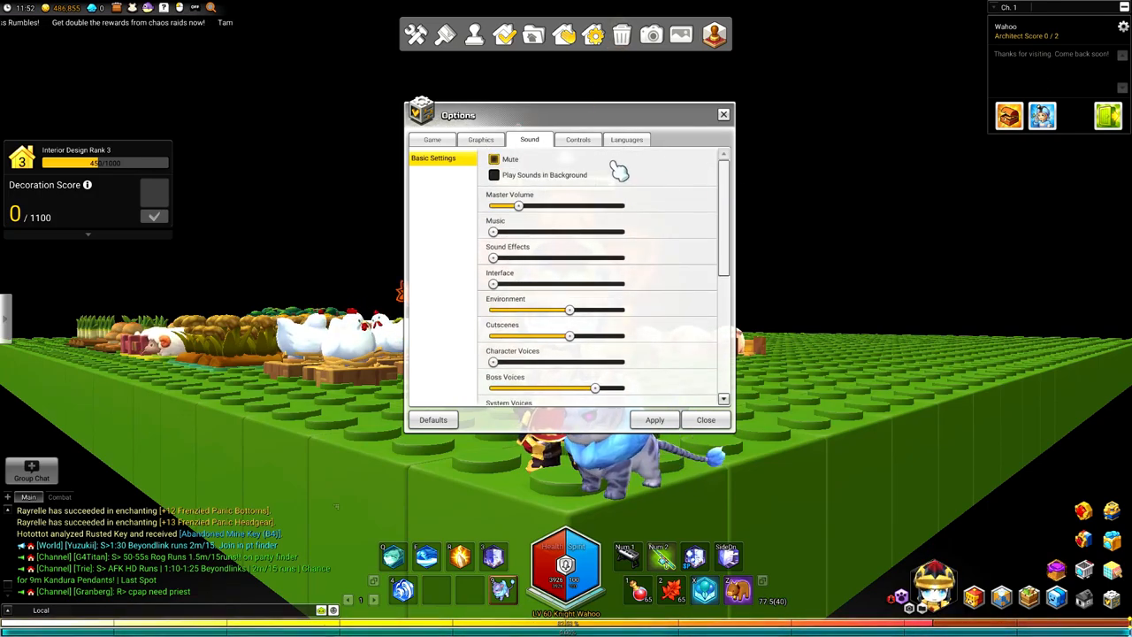
pyautogui.moveTo(577, 140)
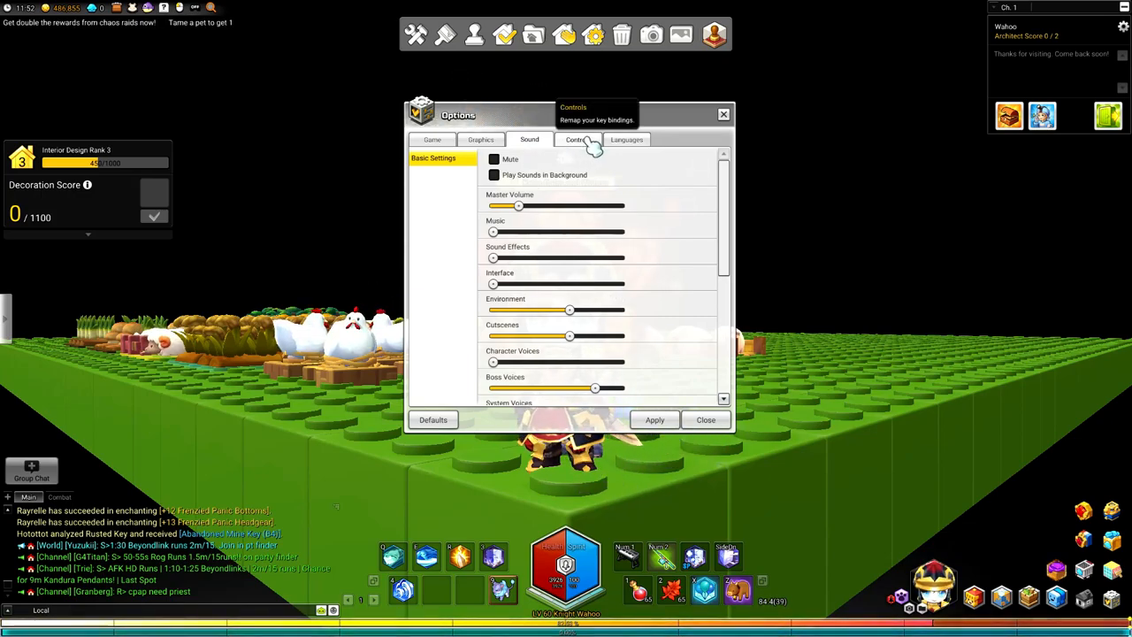
pyautogui.click(576, 138)
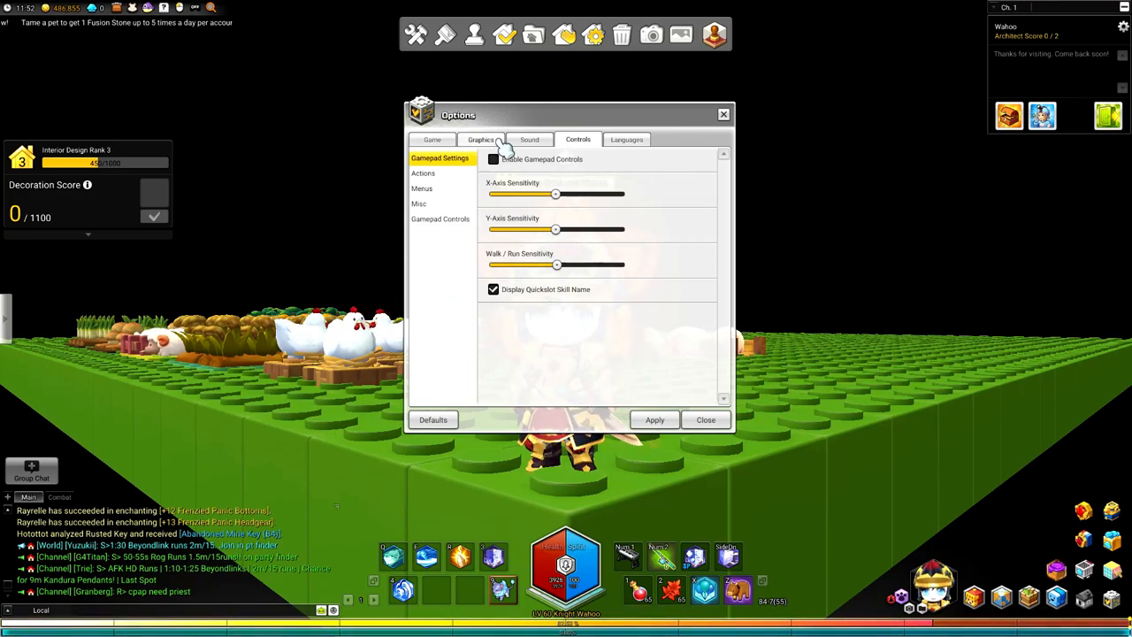
# Return through Game and Graphics to the Game tab's Camera options
pyautogui.click(432, 138)
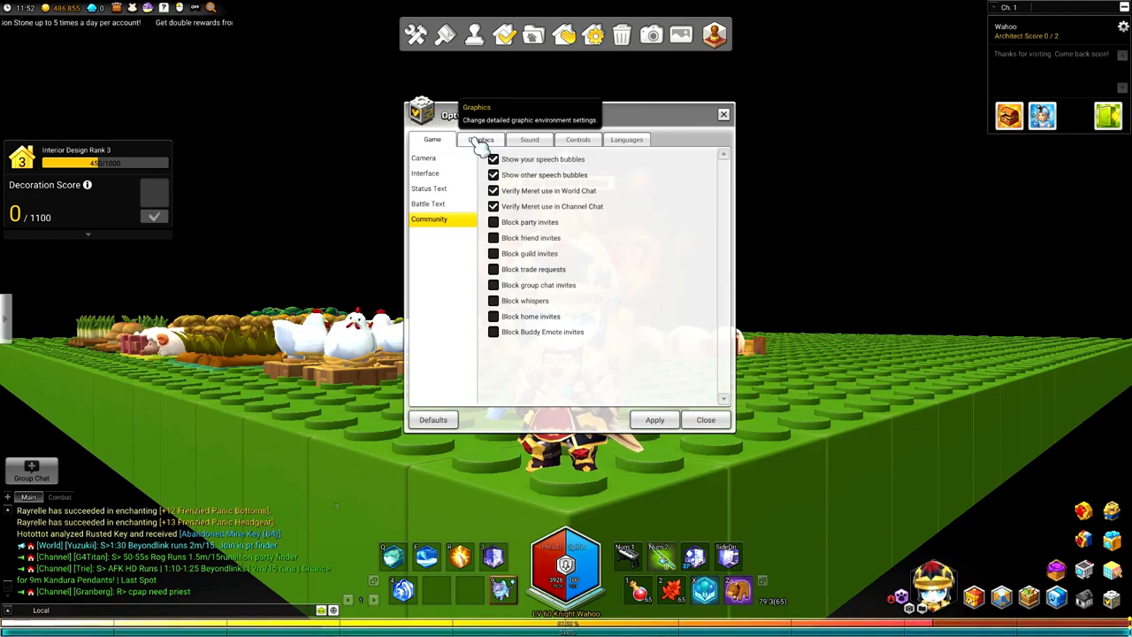
pyautogui.click(481, 138)
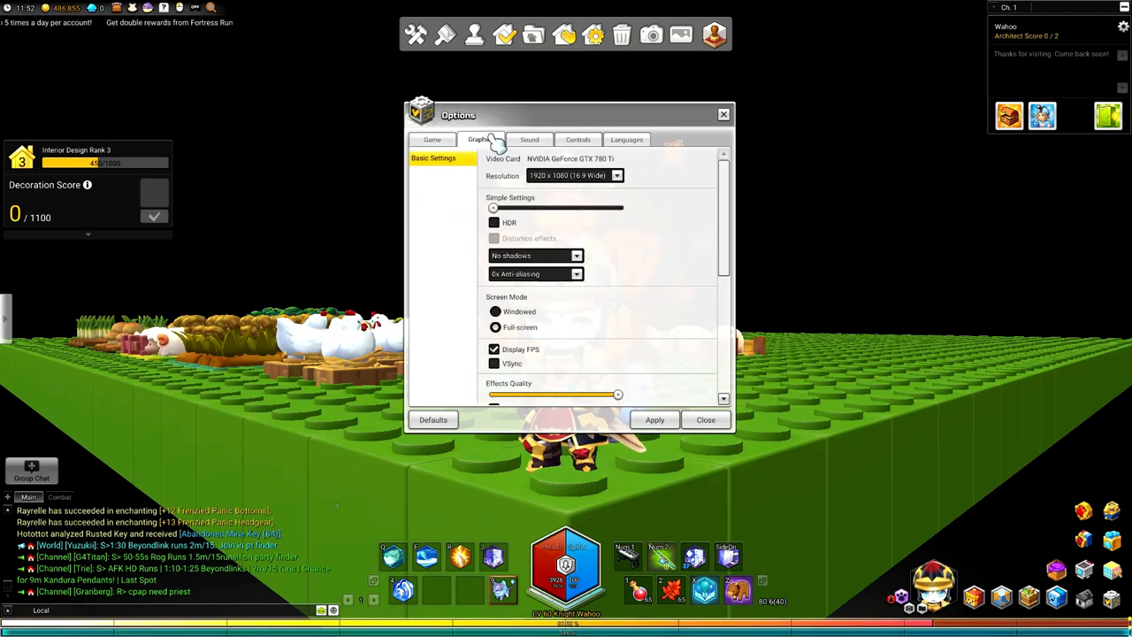
pyautogui.moveTo(431, 138)
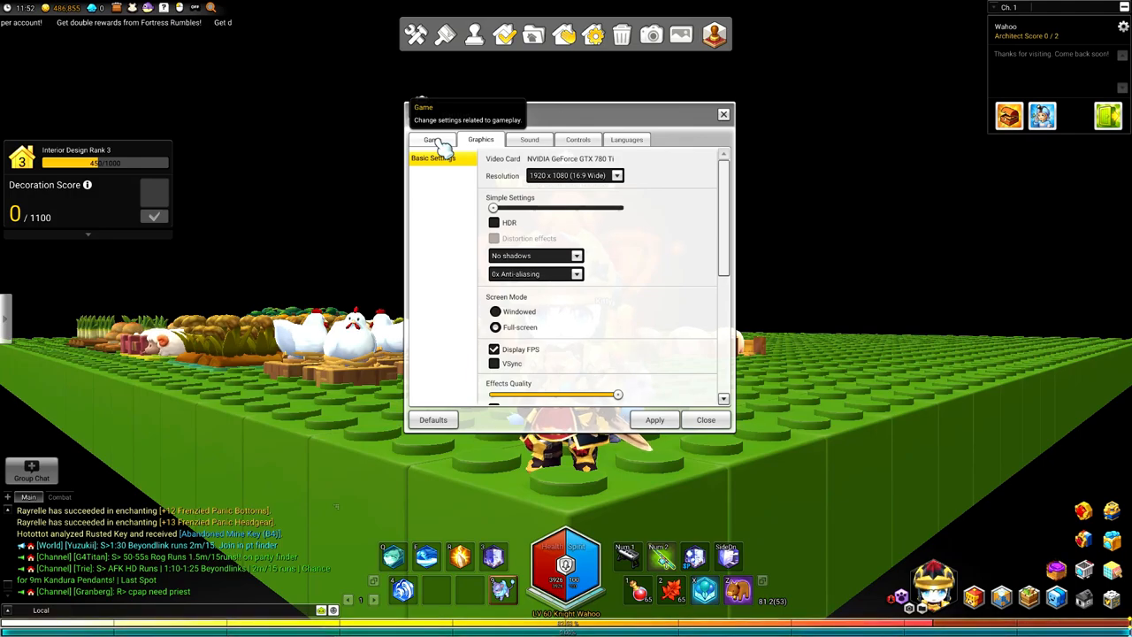
pyautogui.click(432, 138)
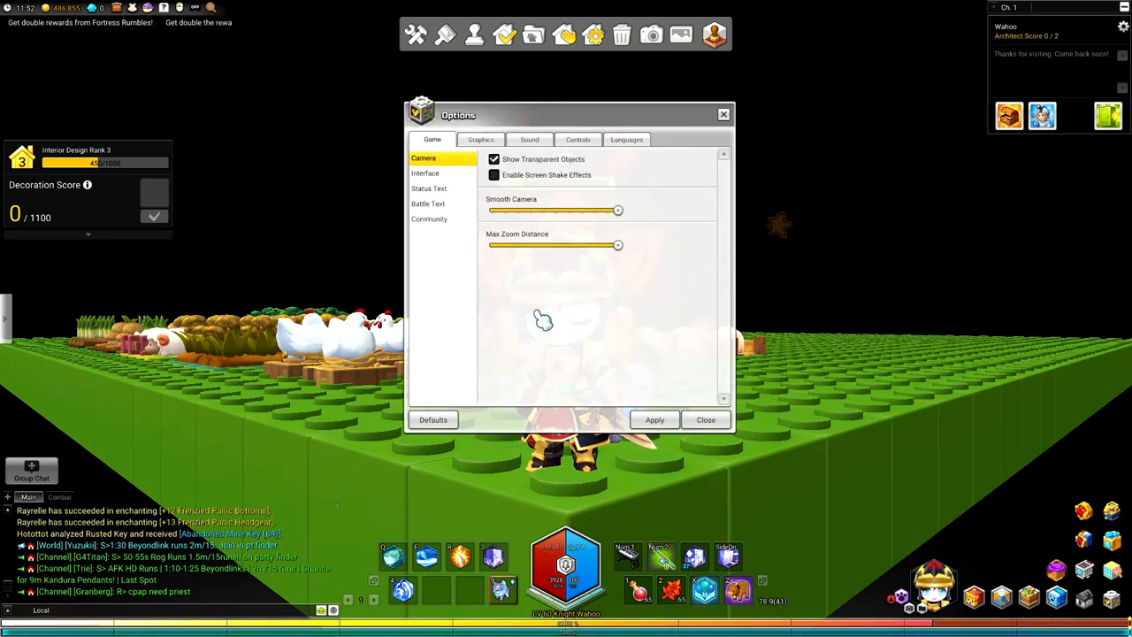